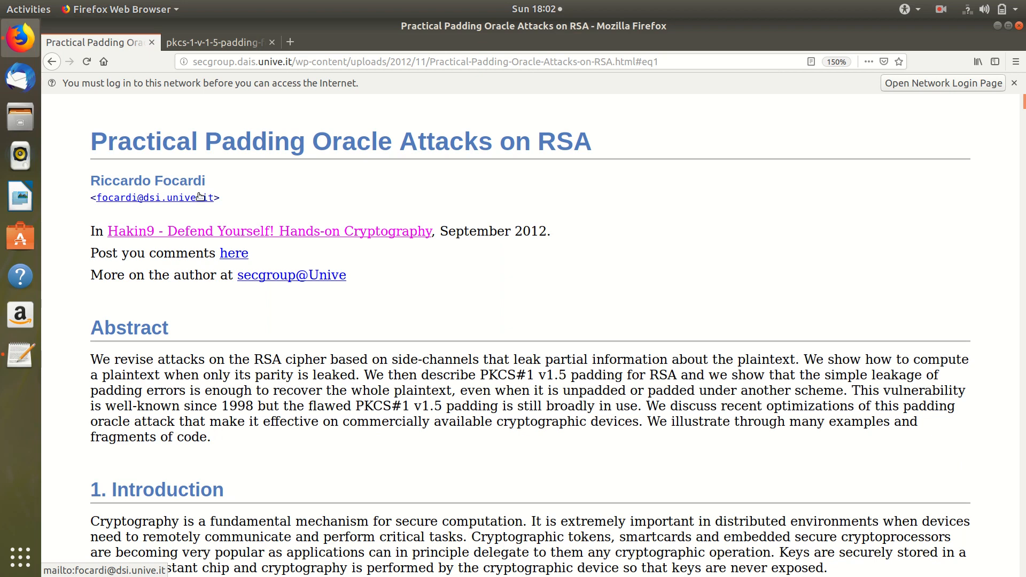
pyautogui.moveTo(278, 183)
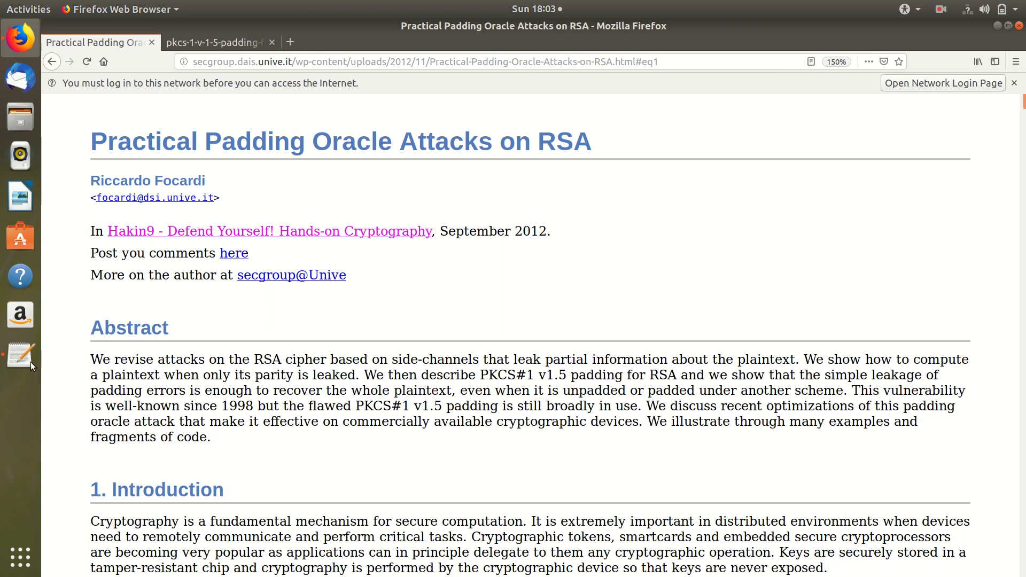
pyautogui.moveTo(20, 354)
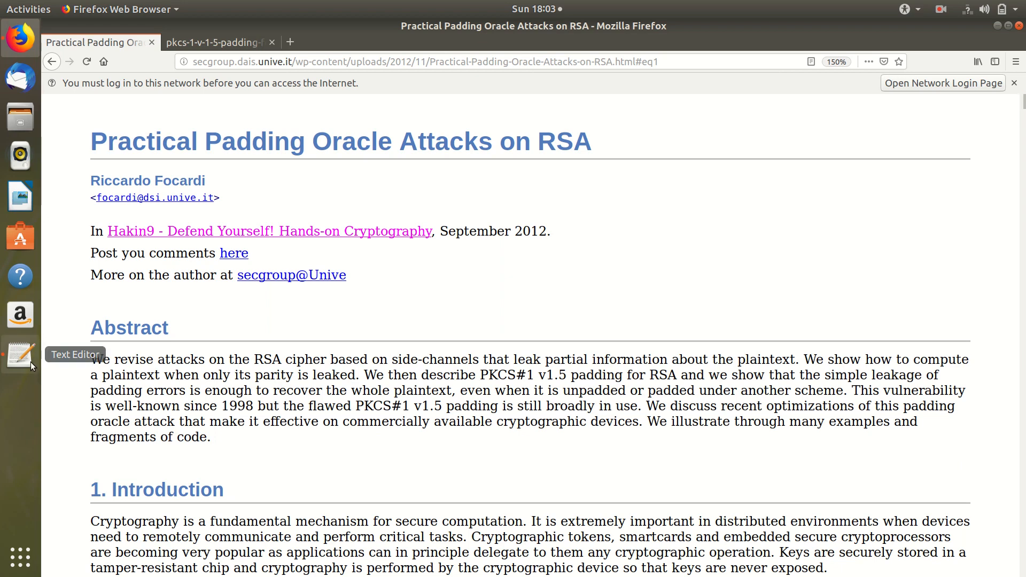
# Generate a 1024-bit RSA key with 'openssl genrsa -out key 1024' and print it with 'openssl pkey -in key -text'.
pyautogui.click(19, 395)
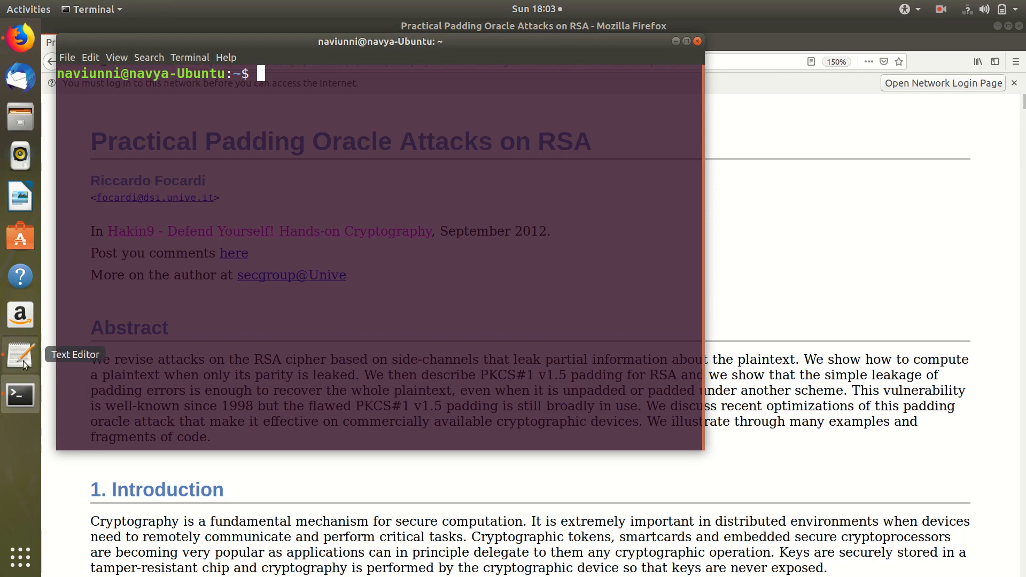
pyautogui.click(20, 354)
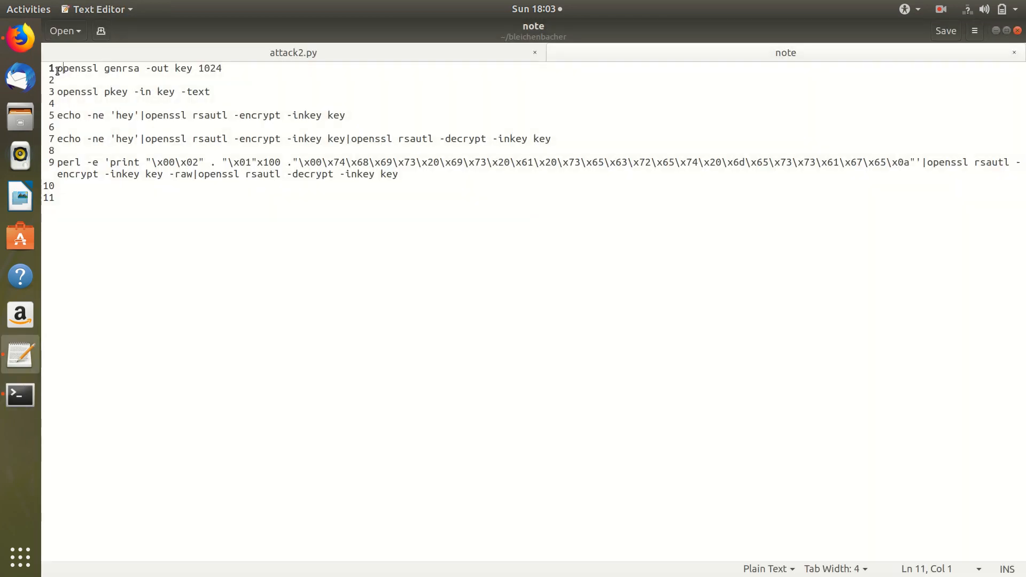
pyautogui.tripleClick(133, 68)
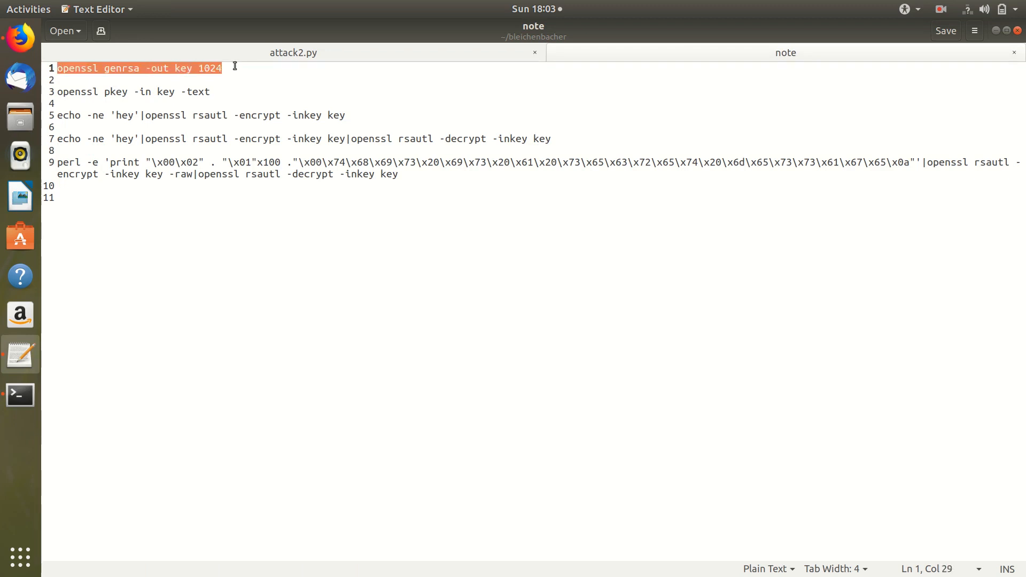
pyautogui.click(20, 395)
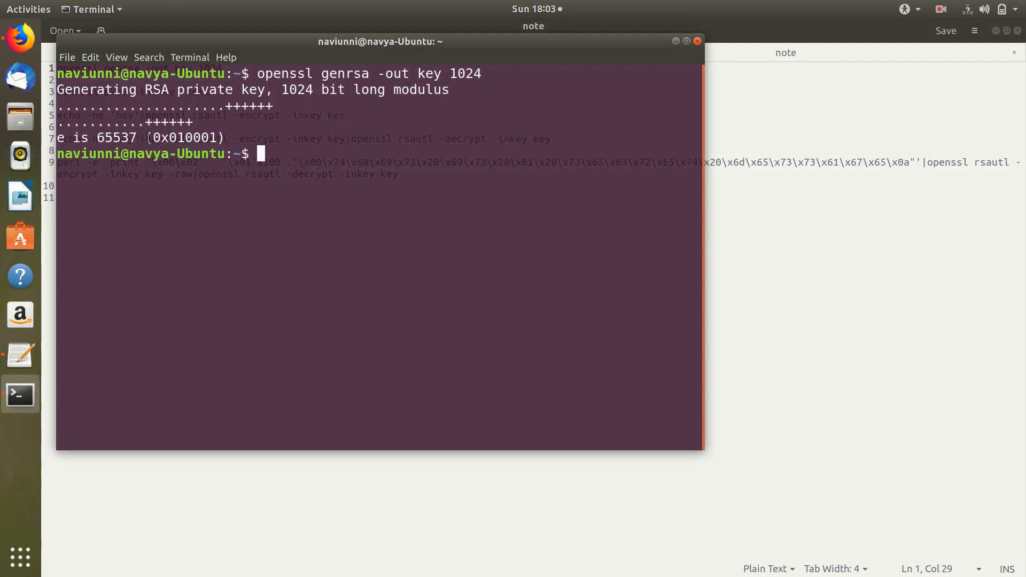
pyautogui.doubleClick(116, 138)
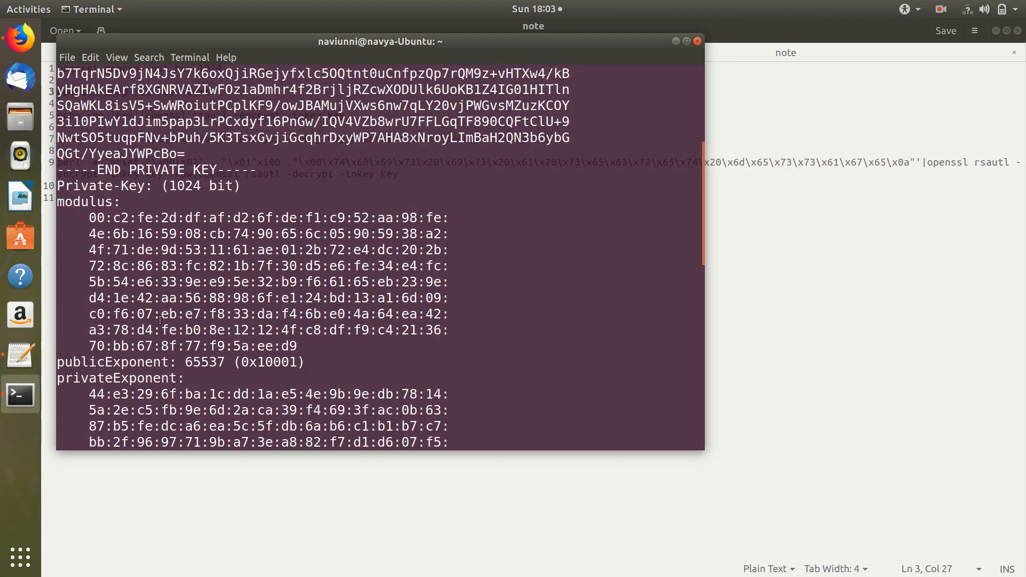
pyautogui.moveTo(89, 218); pyautogui.dragTo(438, 329)
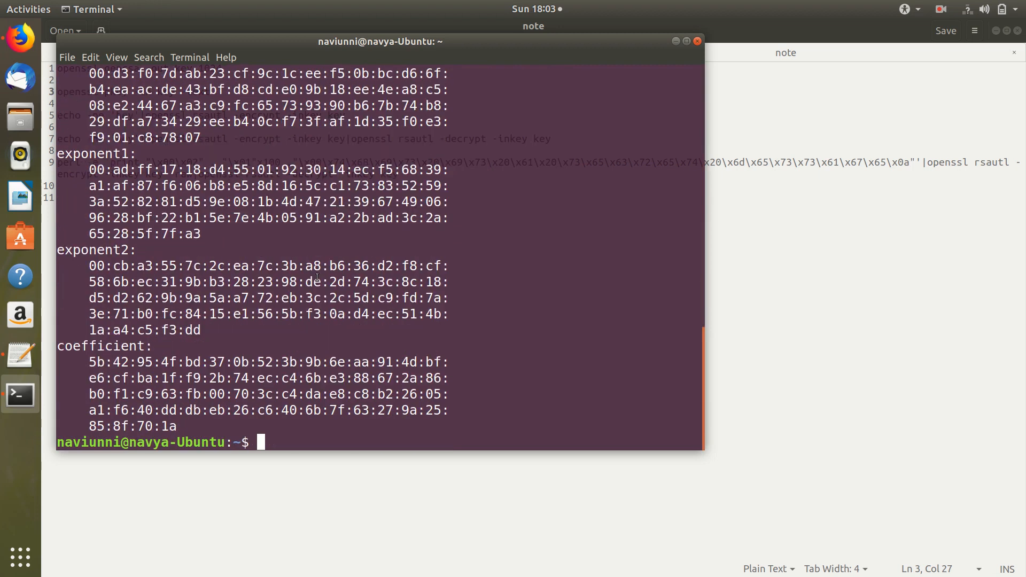
pyautogui.moveTo(430, 303)
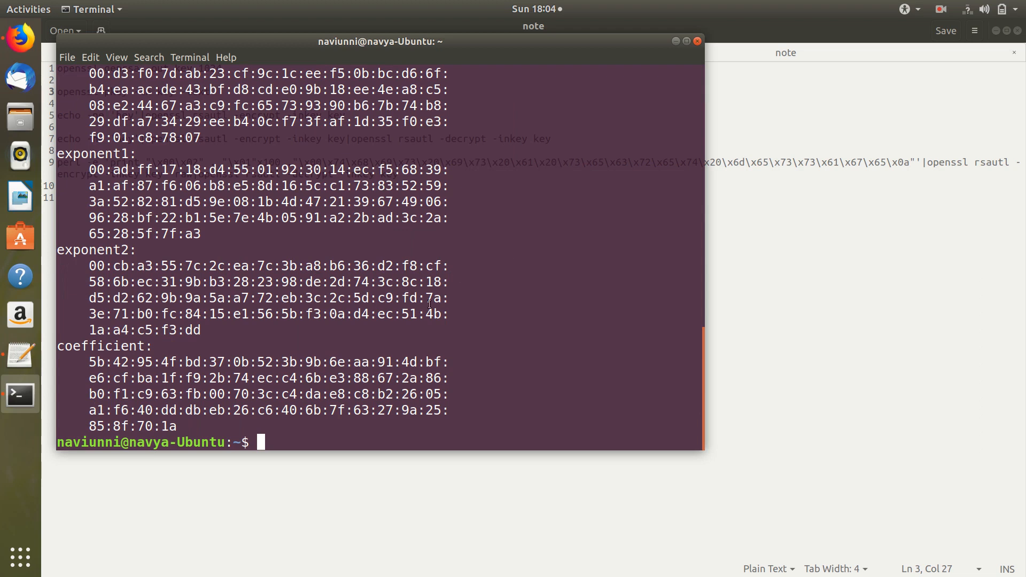
pyautogui.moveTo(777, 266)
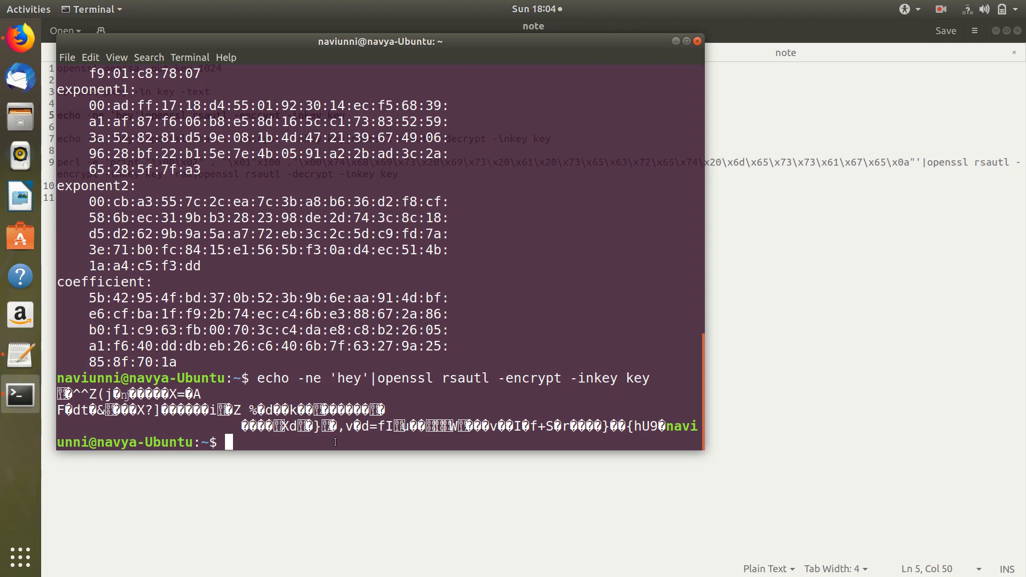
pyautogui.moveTo(296, 479)
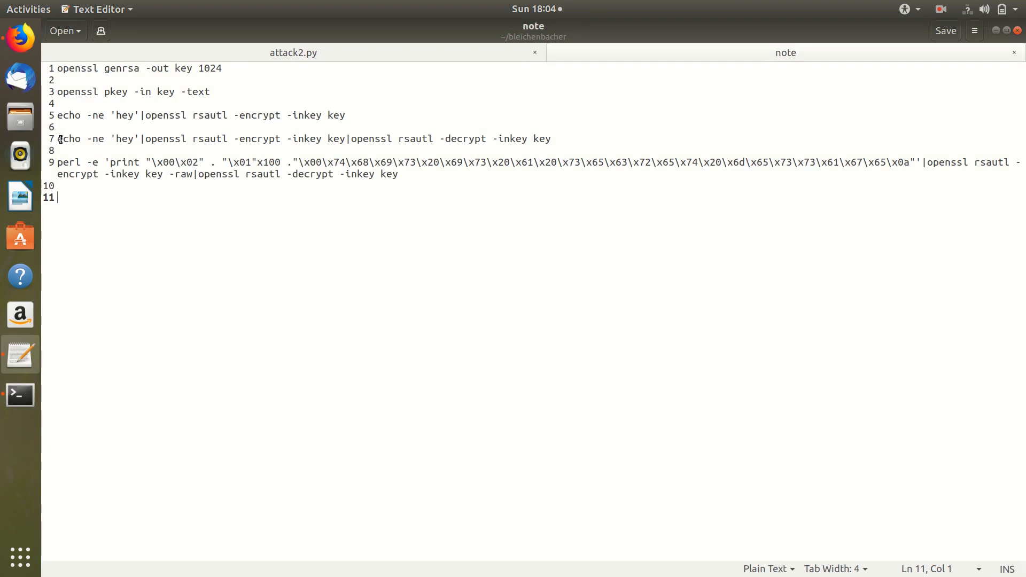
# Pipe 'hey' through openssl rsautl encrypt then decrypt with the key, recovering 'hey'.
pyautogui.moveTo(58, 139); pyautogui.dragTo(511, 139)
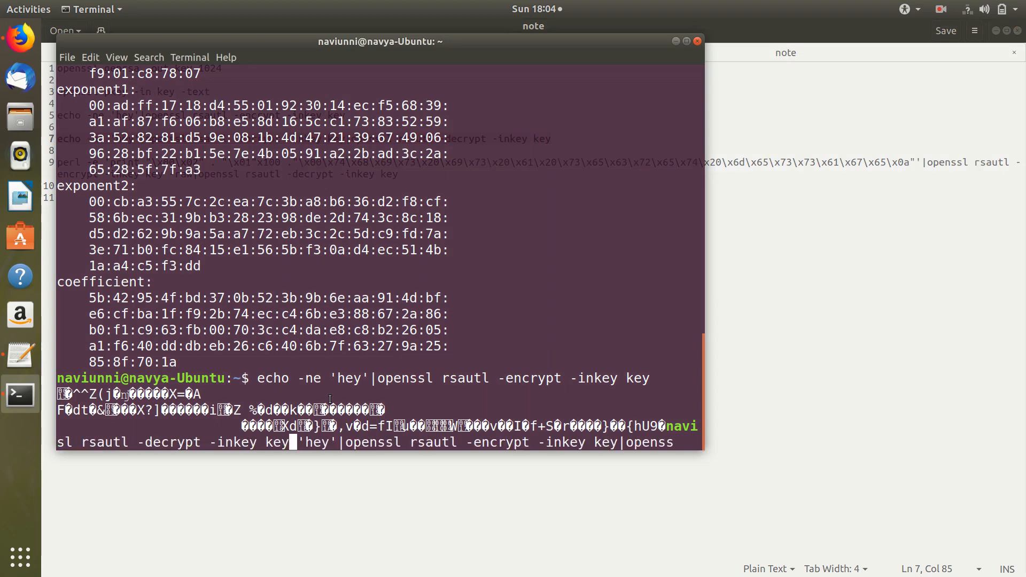
pyautogui.press('Return')
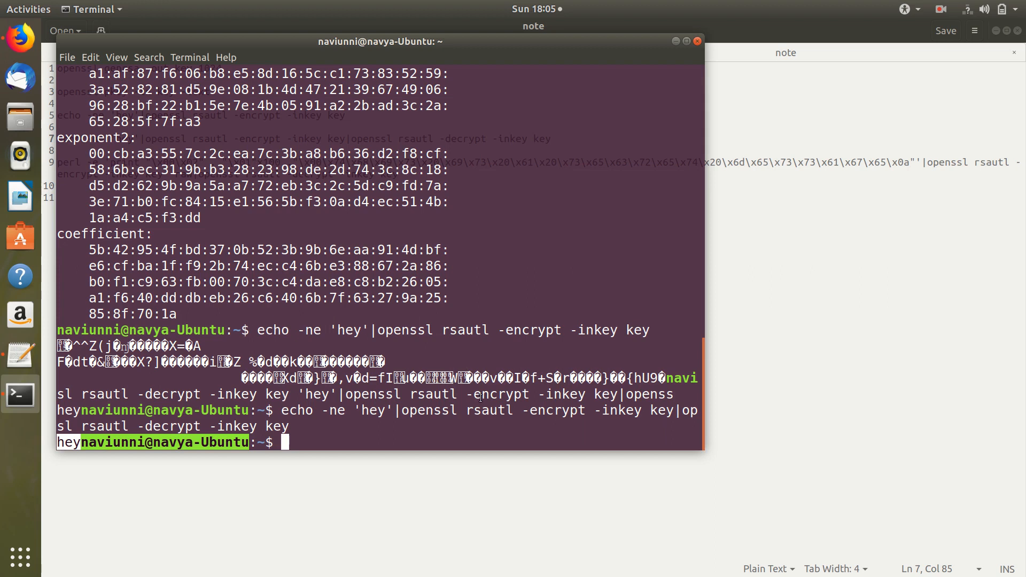
pyautogui.moveTo(790, 325)
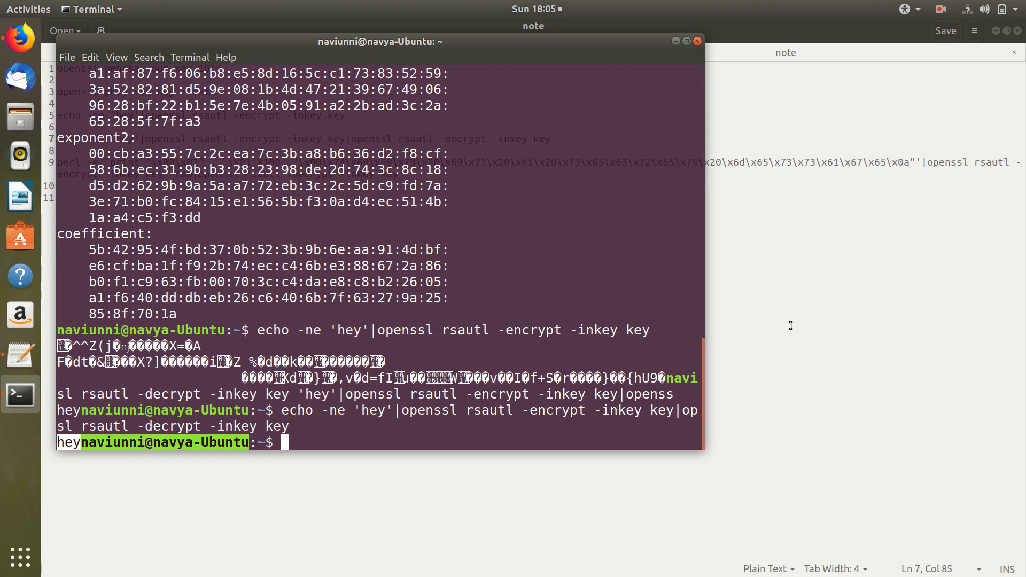
pyautogui.moveTo(252, 156)
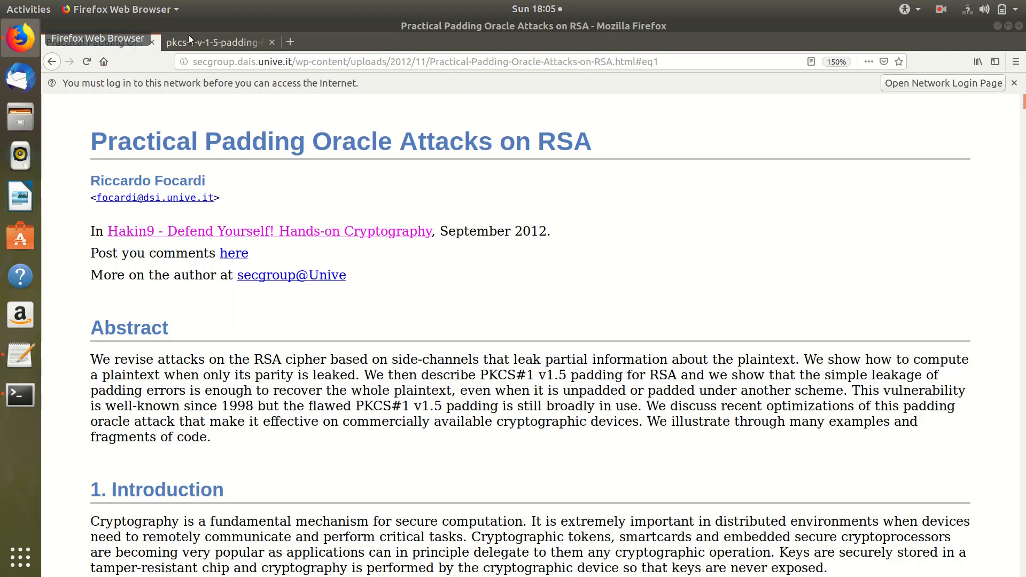
# Switch to the Firefox tab with the PKCS #1 v1.5 encryption padding diagram.
pyautogui.click(206, 42)
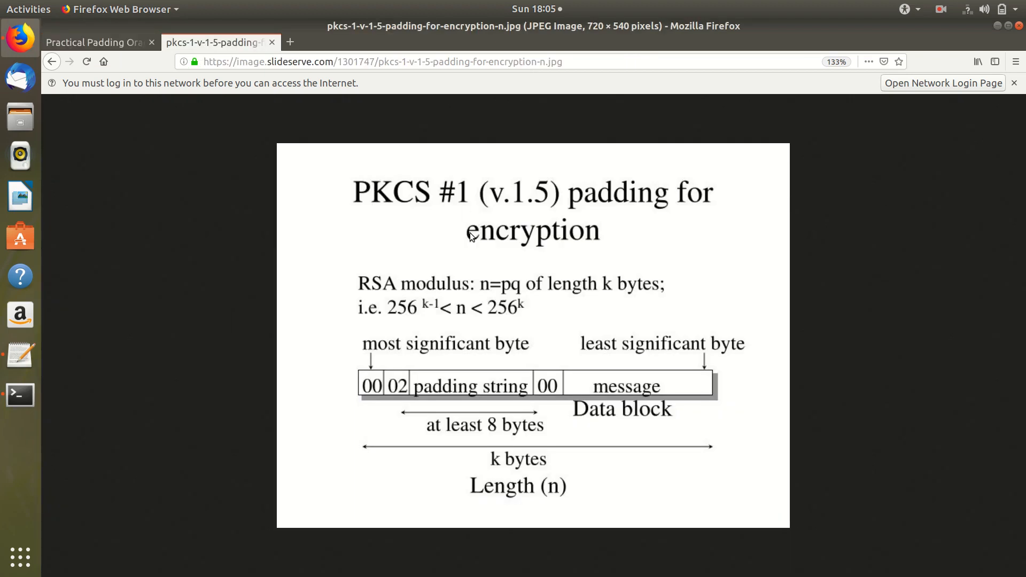
pyautogui.moveTo(393, 397)
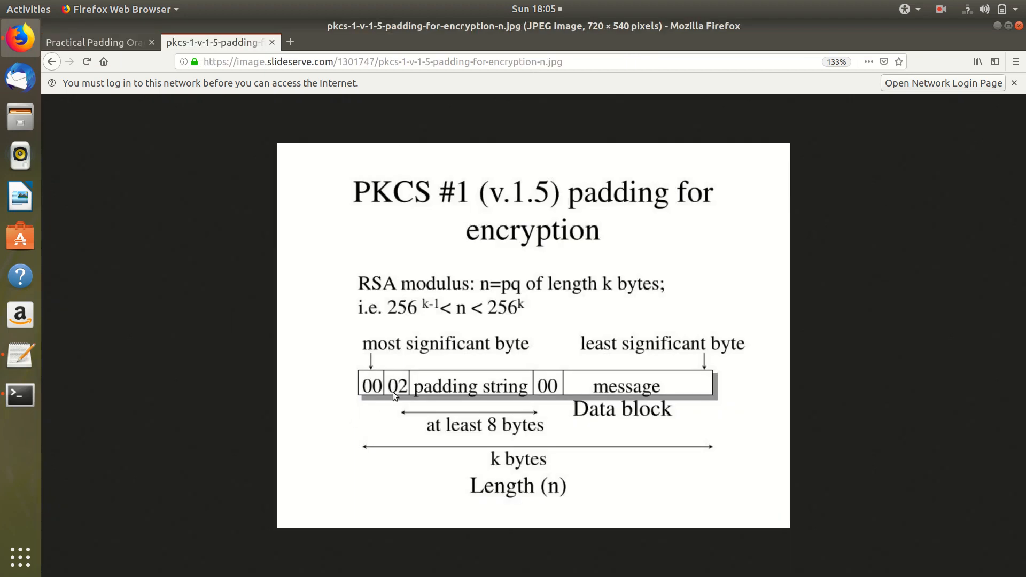
pyautogui.moveTo(402, 407)
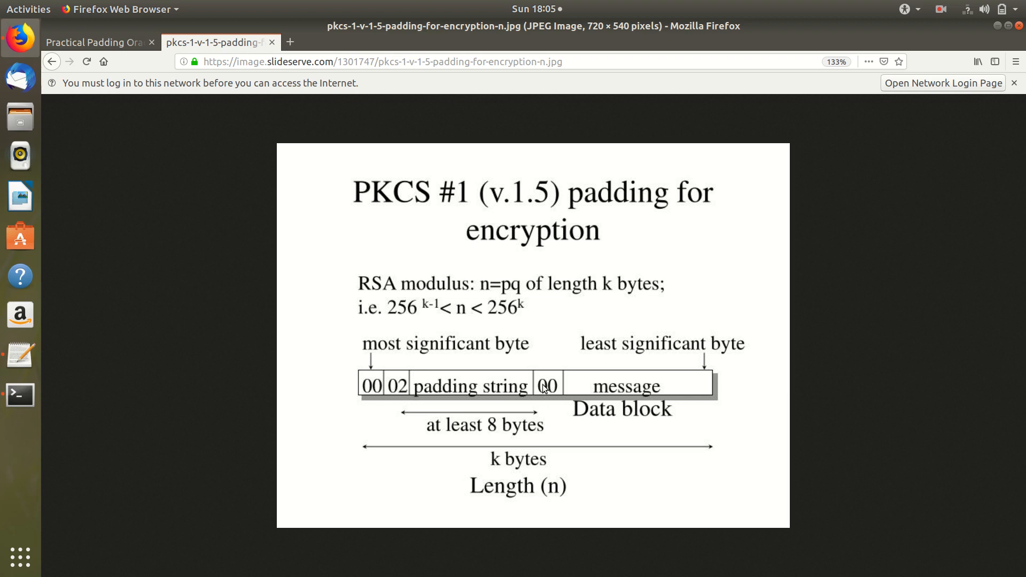
pyautogui.moveTo(702, 395)
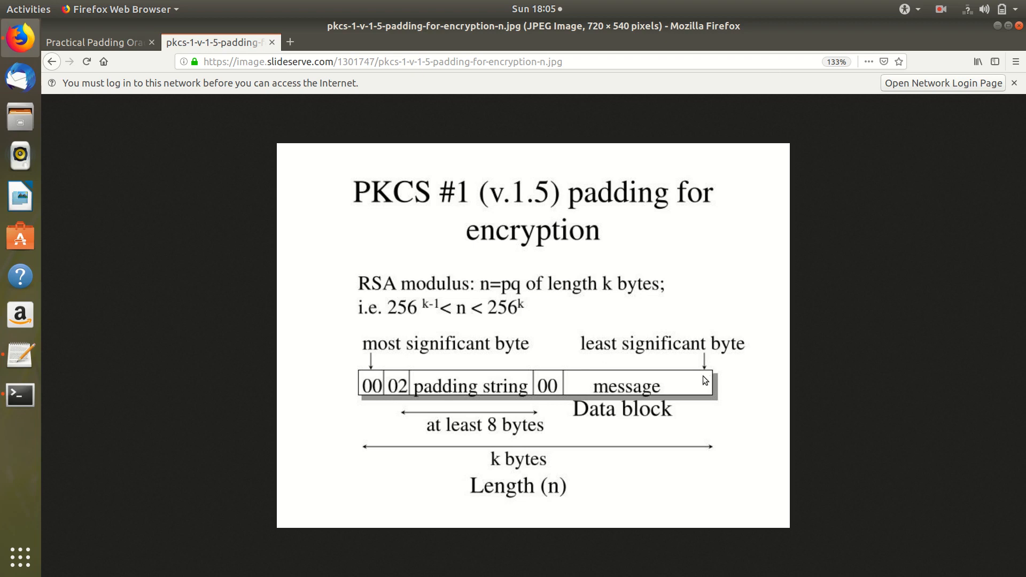
pyautogui.moveTo(610, 387)
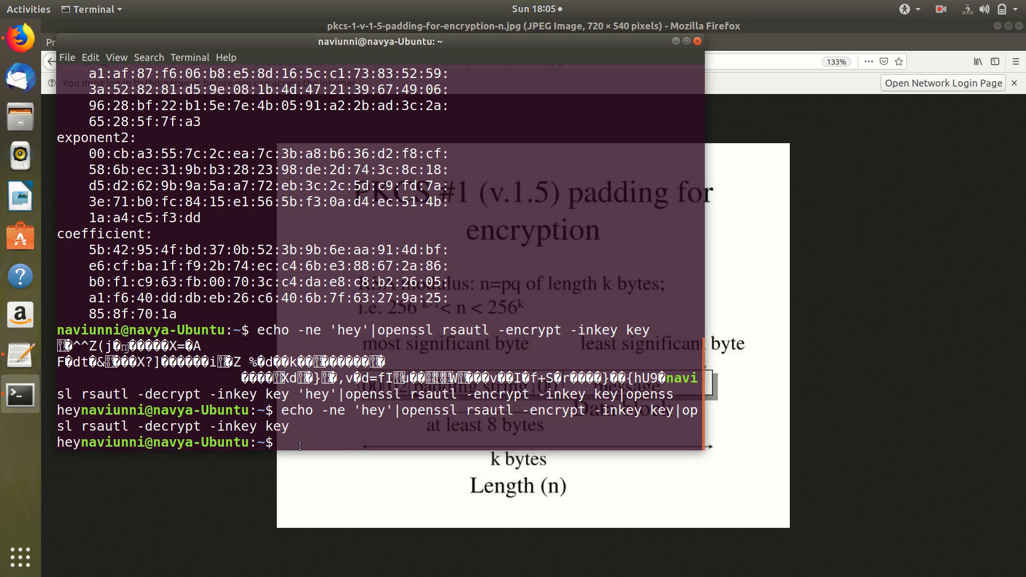
pyautogui.moveTo(46, 191)
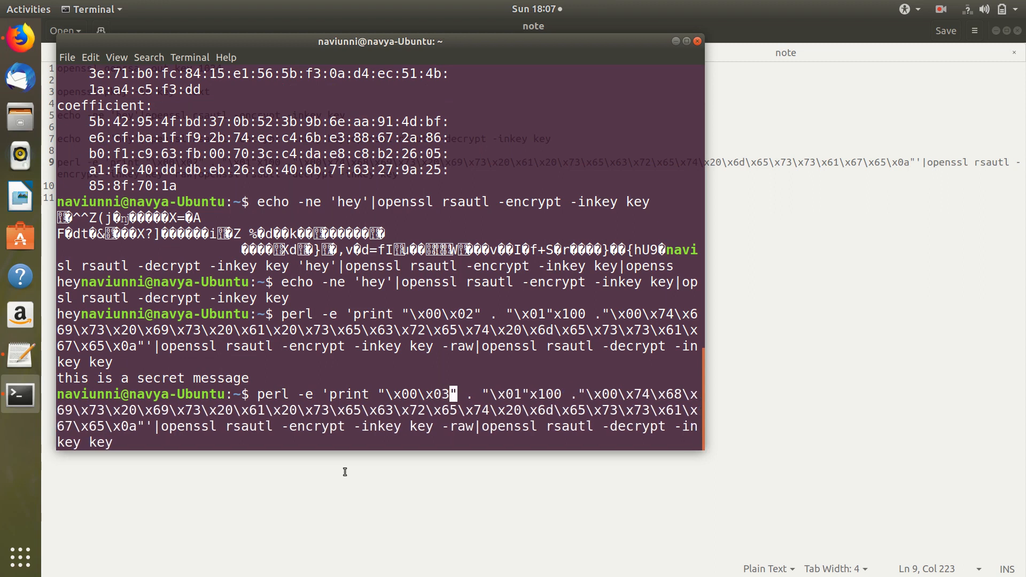
# Run the perl command using \x03 instead of \x02 and see the RSA padding check error.
pyautogui.press('Return')
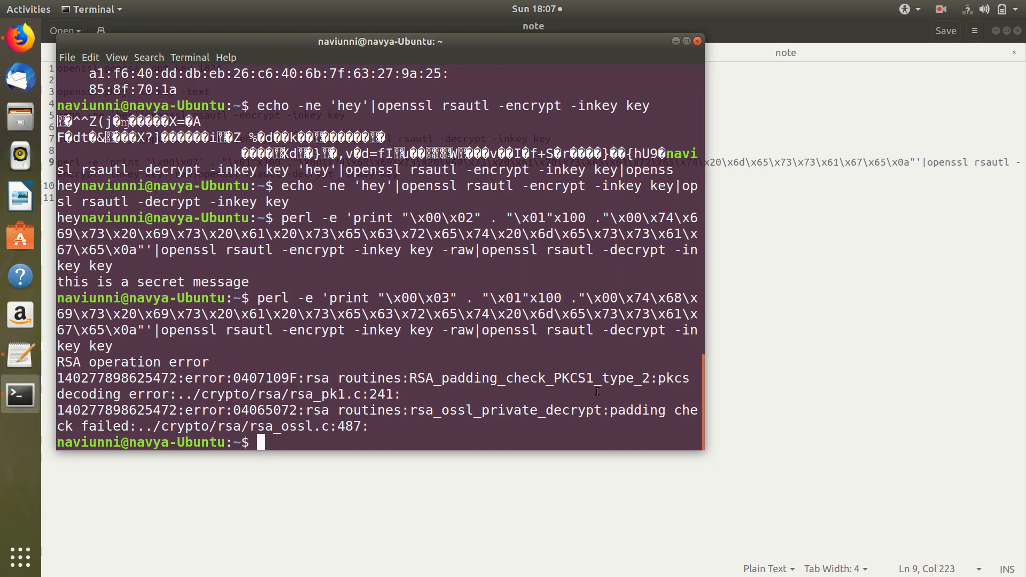
pyautogui.moveTo(57, 410); pyautogui.dragTo(609, 410)
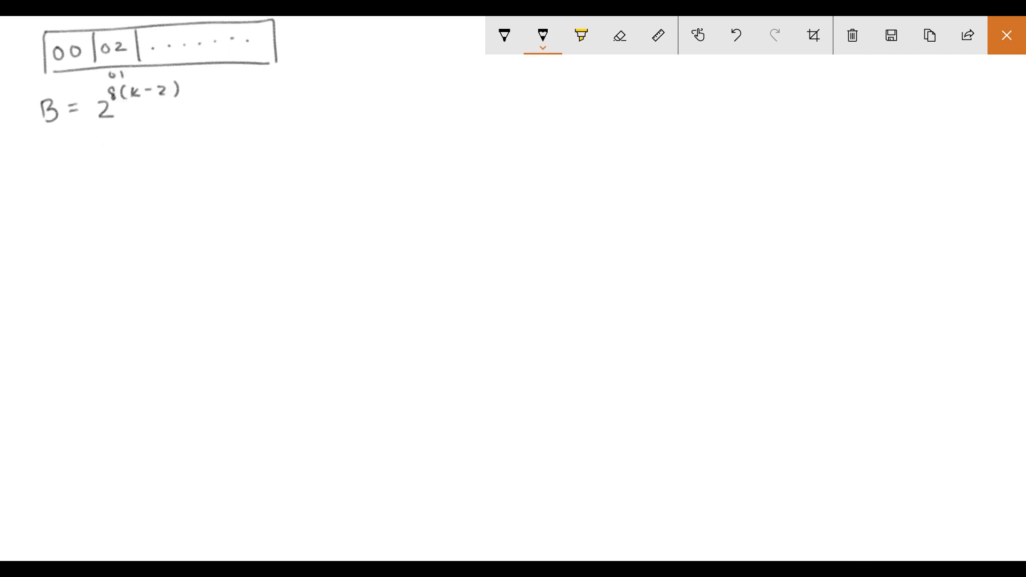
# Handwrite 2B ≤ m0 ≤ 3B−1 and beneath it m1 = s1·m0 → PKCS.
pyautogui.write('m0')
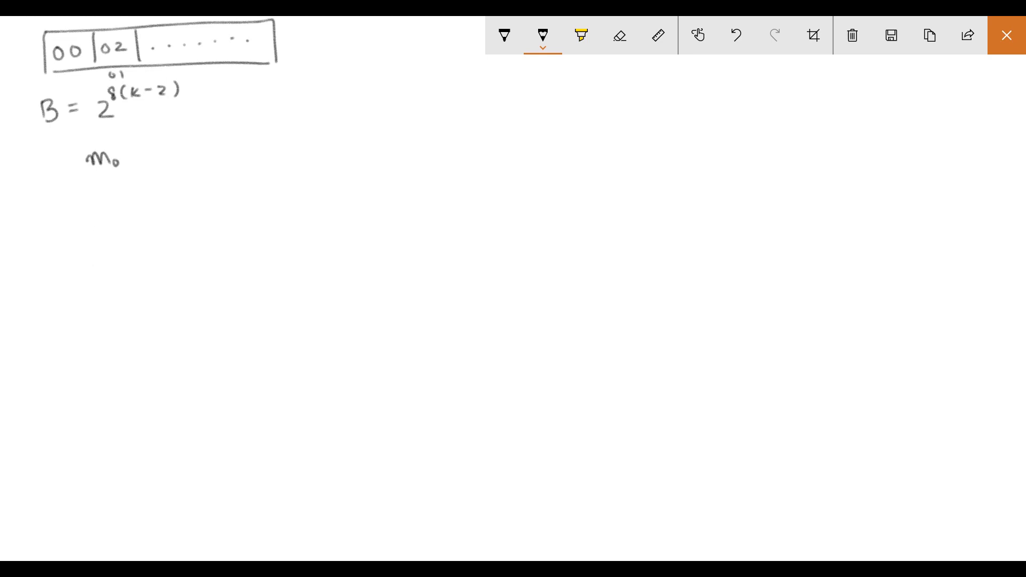
pyautogui.write('2r')
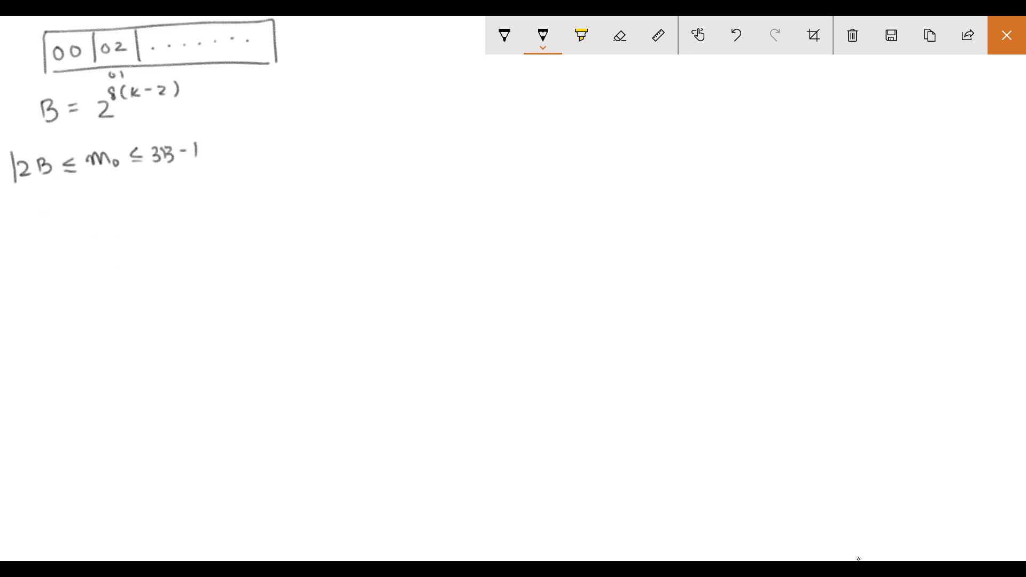
pyautogui.moveTo(10, 141); pyautogui.dragTo(226, 172)
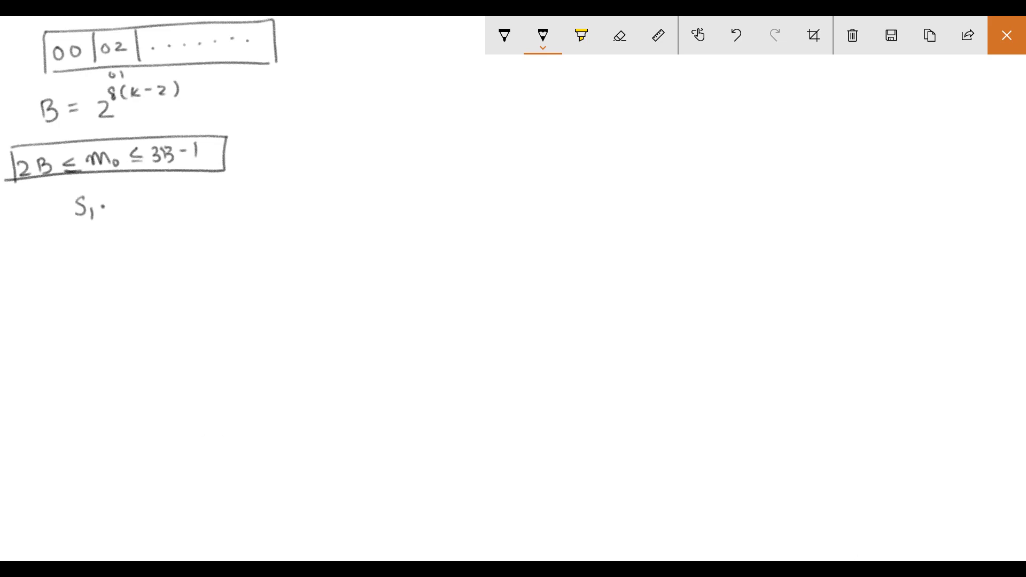
pyautogui.write('m_0')
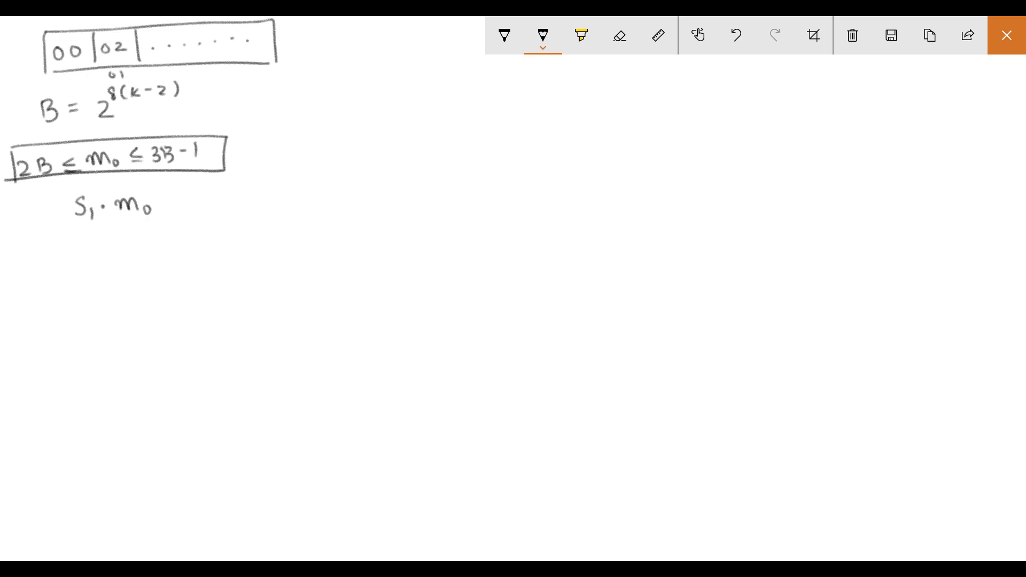
pyautogui.write('m_1 -')
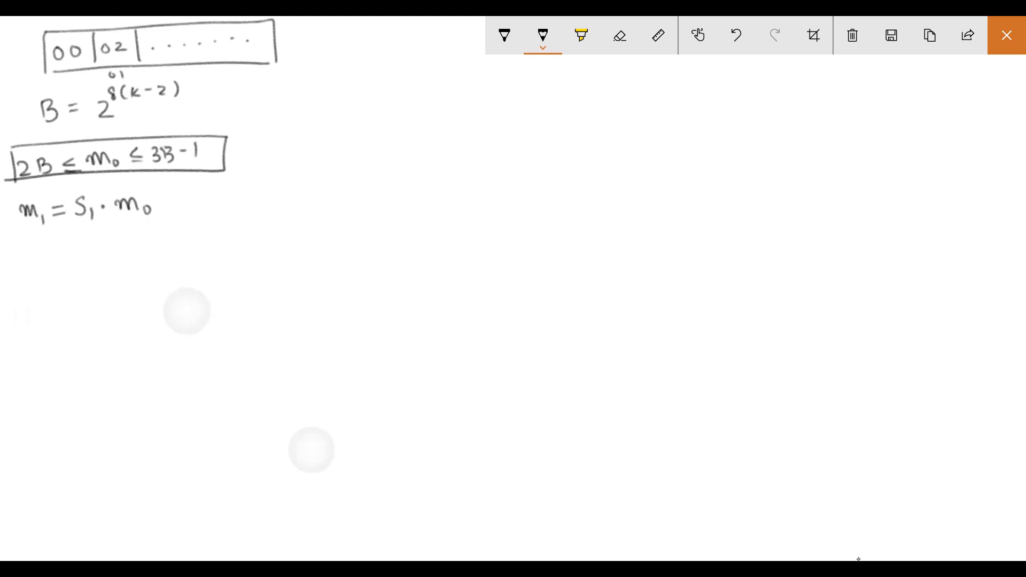
pyautogui.write('→ PKCS')
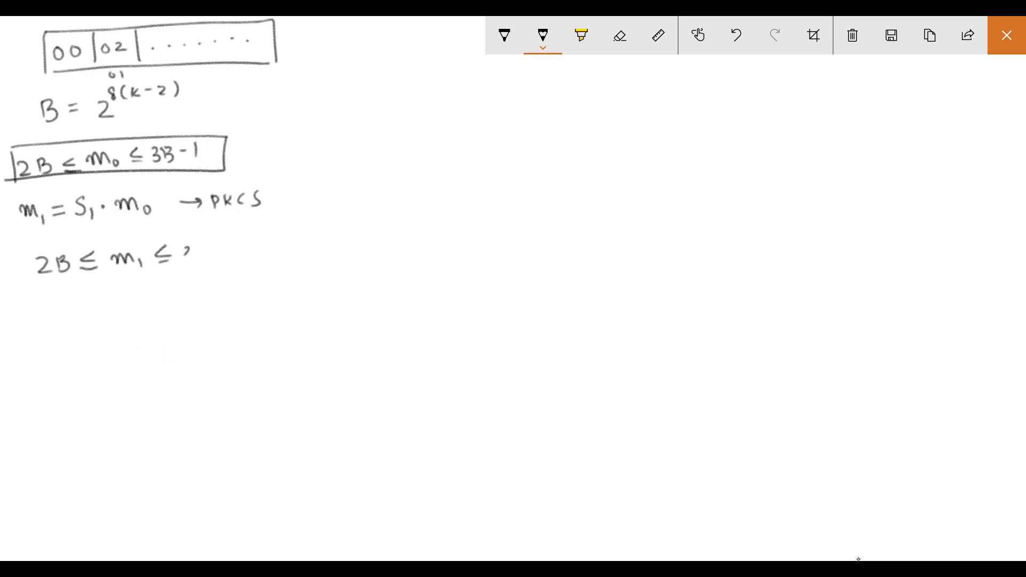
# Write 2B ≤ m1 ≤ 3B−1 and expand it to 2B ≤ s1·m0 − rn ≤ 3B−1.
pyautogui.moveTo(189, 256); pyautogui.dragTo(242, 256)
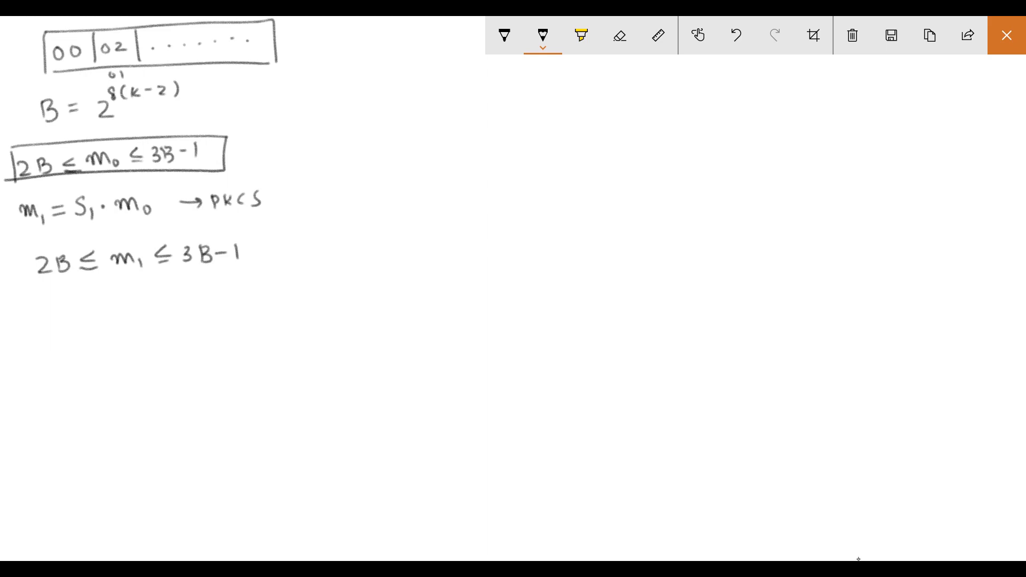
pyautogui.moveTo(115, 275); pyautogui.dragTo(144, 275)
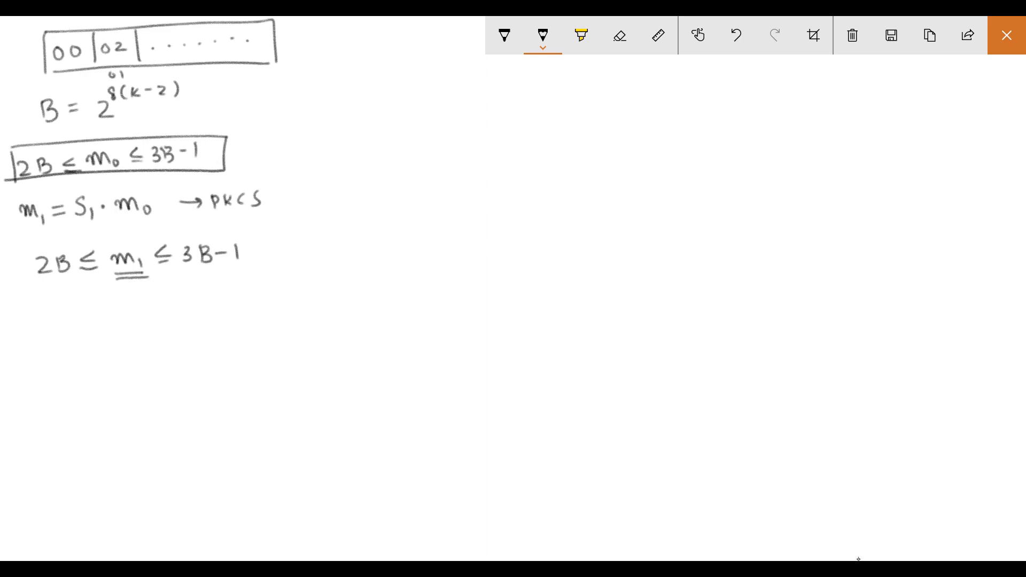
pyautogui.moveTo(39, 311); pyautogui.dragTo(98, 310)
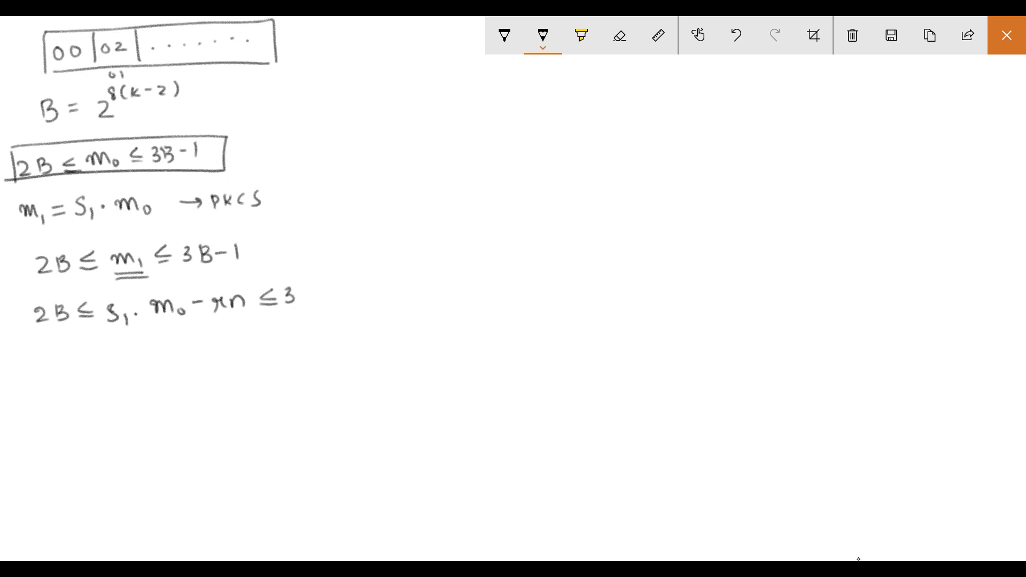
pyautogui.write('B-1')
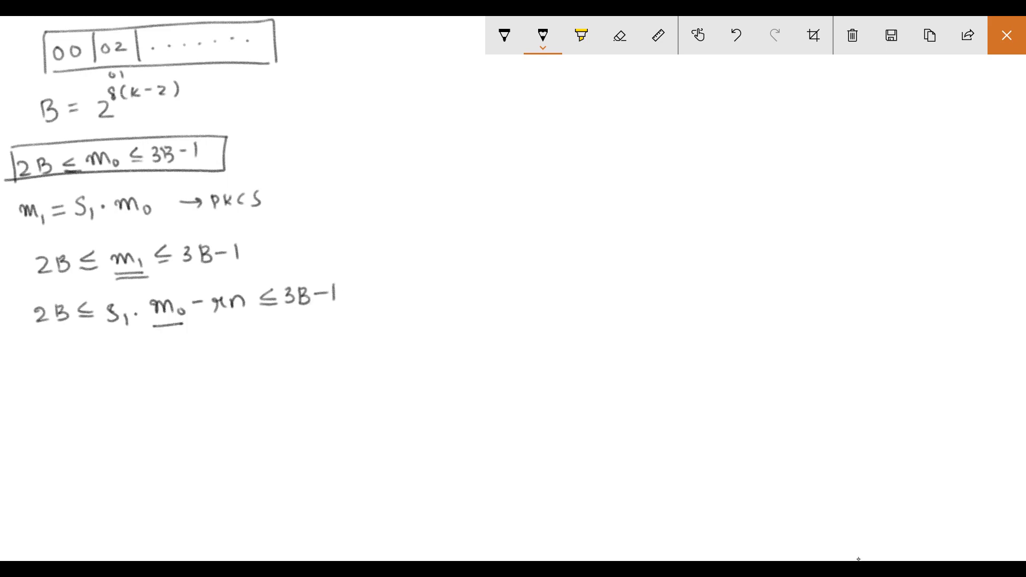
pyautogui.moveTo(161, 321); pyautogui.dragTo(186, 320)
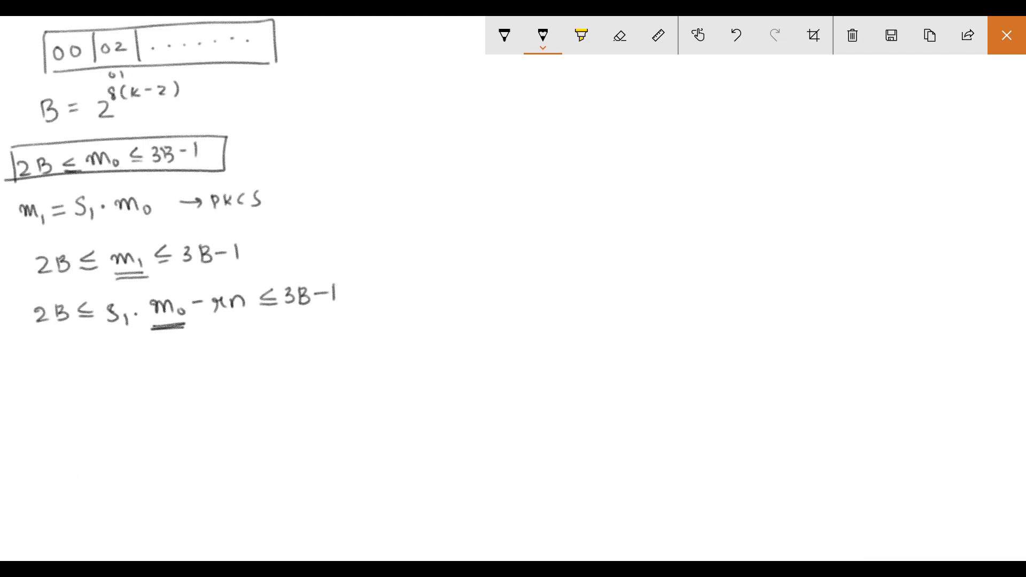
# Box the solved bound (2B+rn)/s1 ≤ m0 ≤ (3B−1+rn)/s1 and draw the linking arrow.
pyautogui.moveTo(35, 366); pyautogui.dragTo(62, 366)
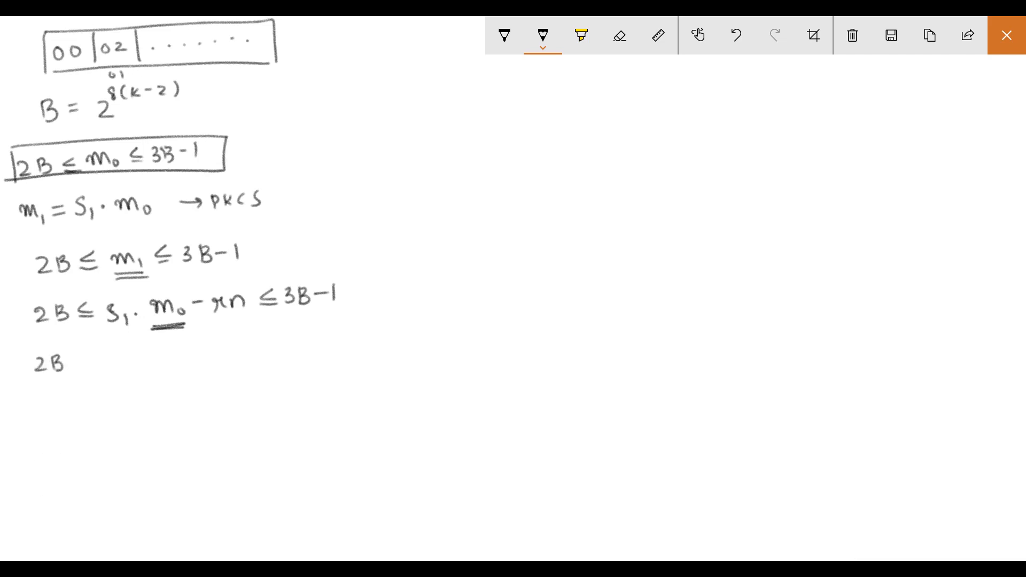
pyautogui.write('+xn ≤')
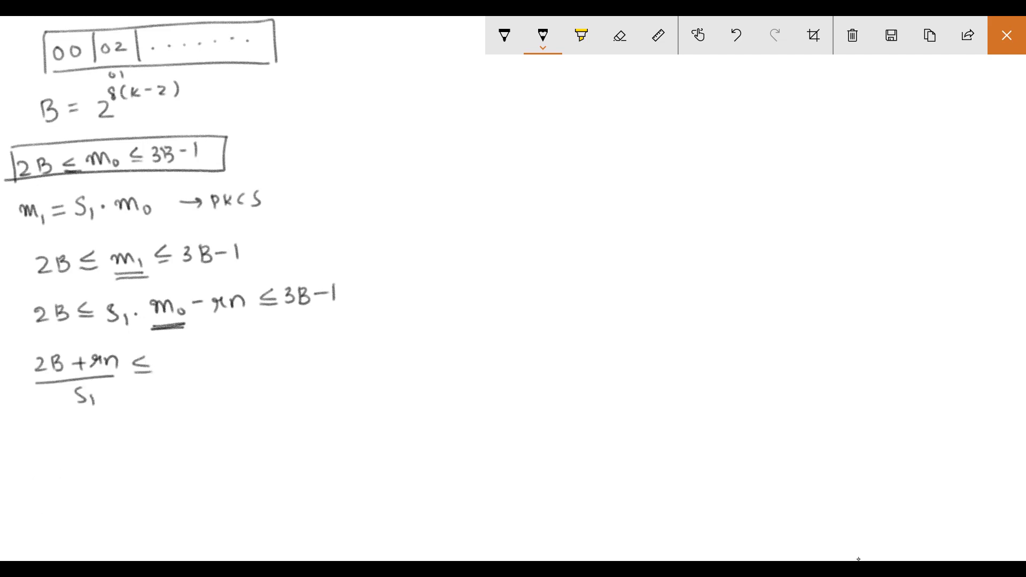
pyautogui.moveTo(164, 366); pyautogui.dragTo(235, 367)
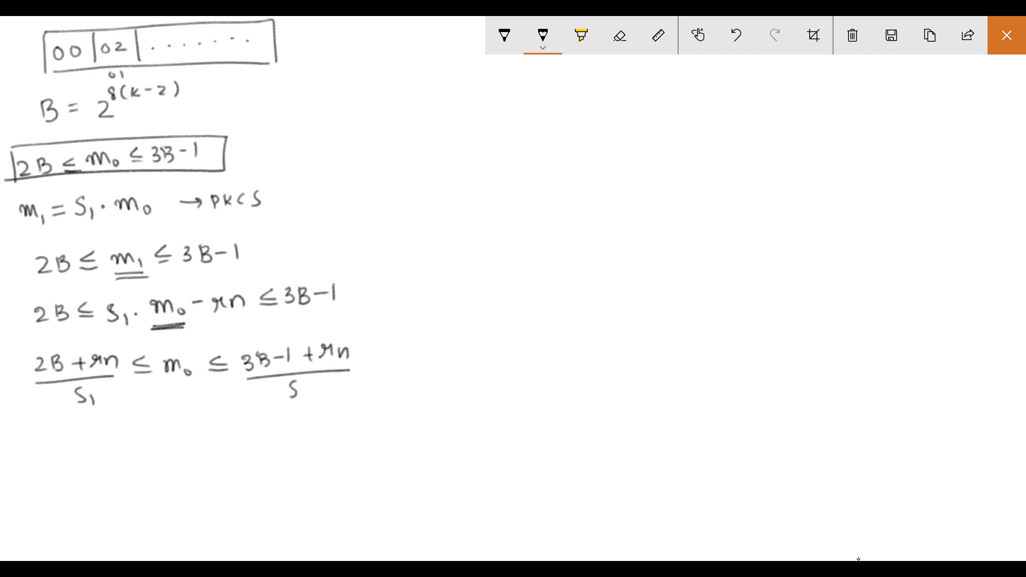
pyautogui.moveTo(20, 343); pyautogui.dragTo(380, 402)
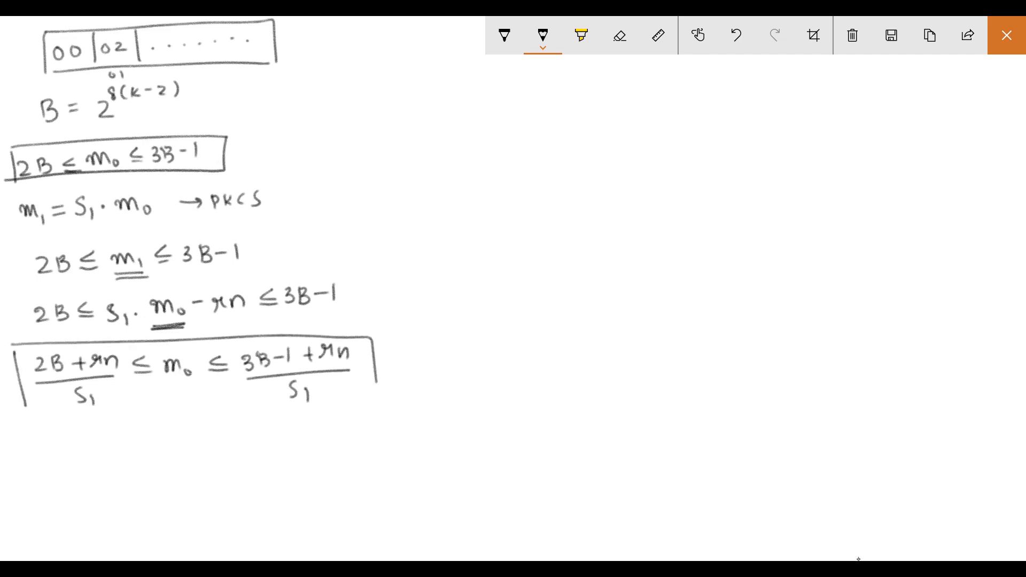
pyautogui.moveTo(19, 426); pyautogui.dragTo(380, 425)
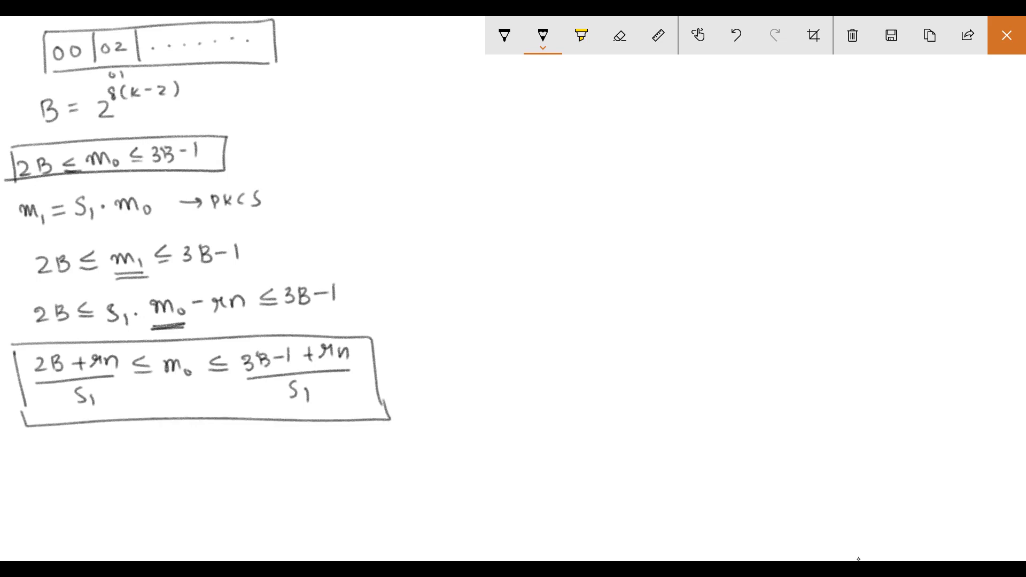
pyautogui.moveTo(236, 151); pyautogui.dragTo(321, 334)
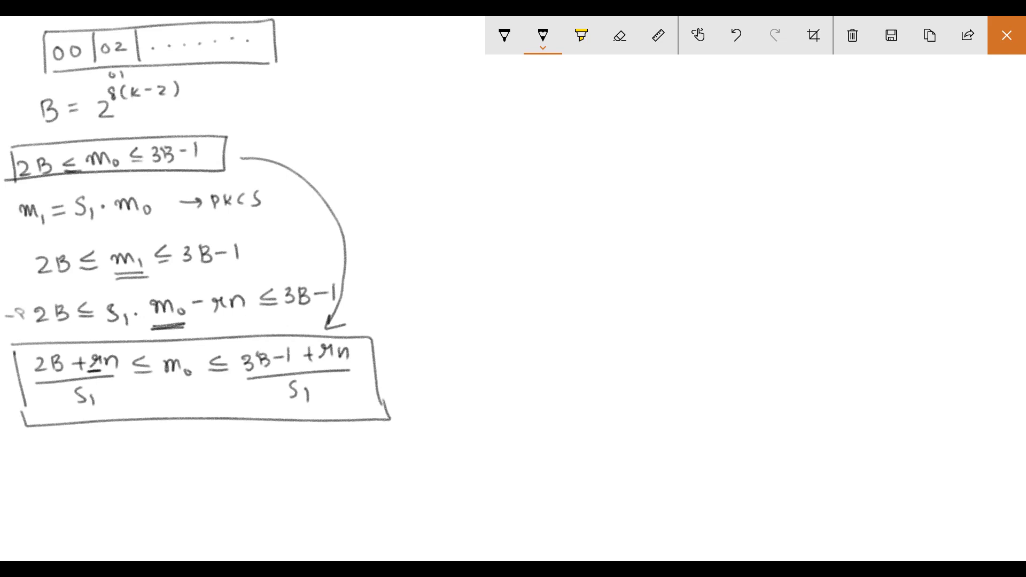
pyautogui.moveTo(858, 559)
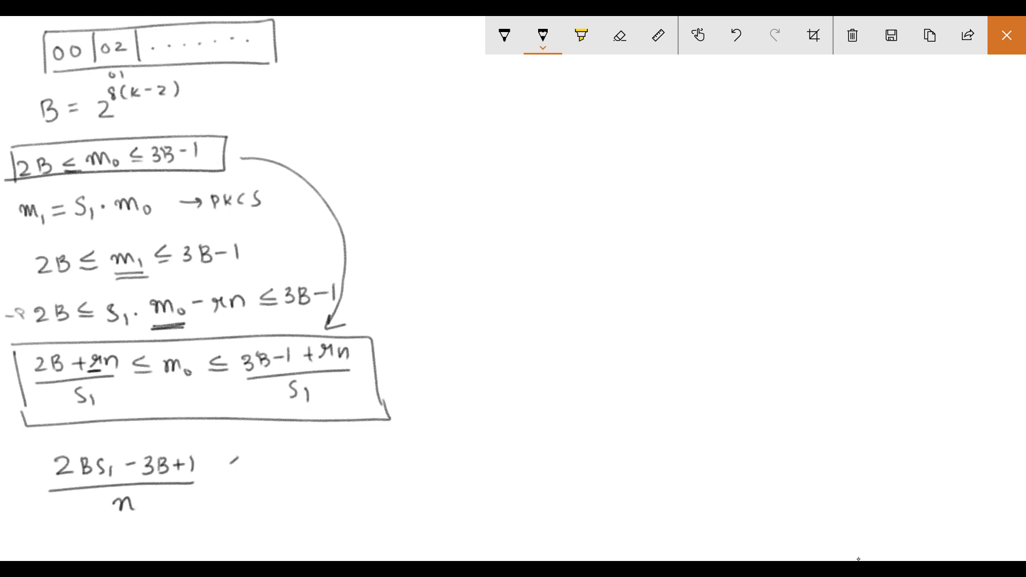
# Write and box (2Bs1−3B+1)/n ≤ r ≤ (s1(3B−1)−2B)/n, then draw a 2B–3B number line.
pyautogui.moveTo(232, 458); pyautogui.dragTo(252, 471)
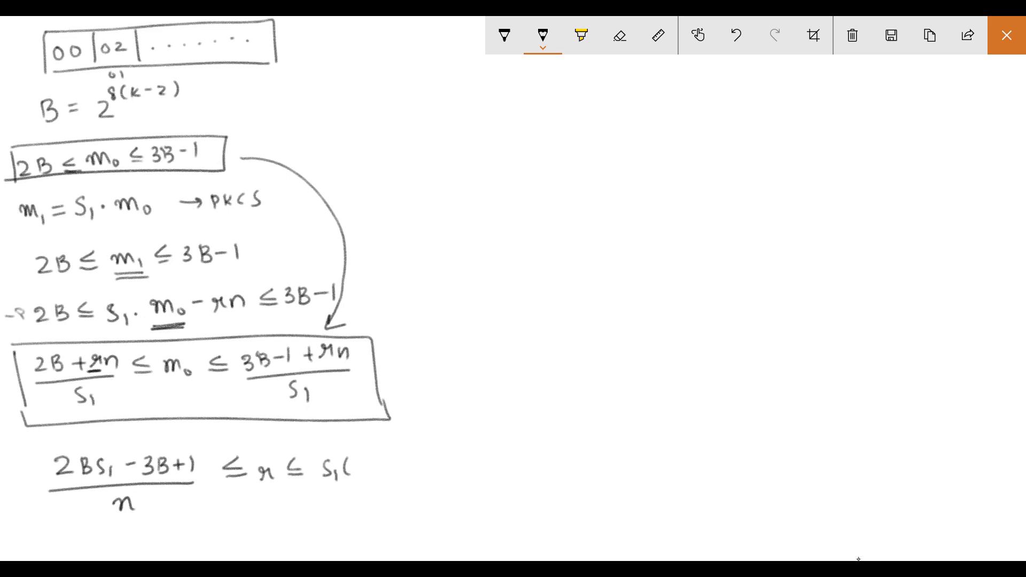
pyautogui.write('3B-1')
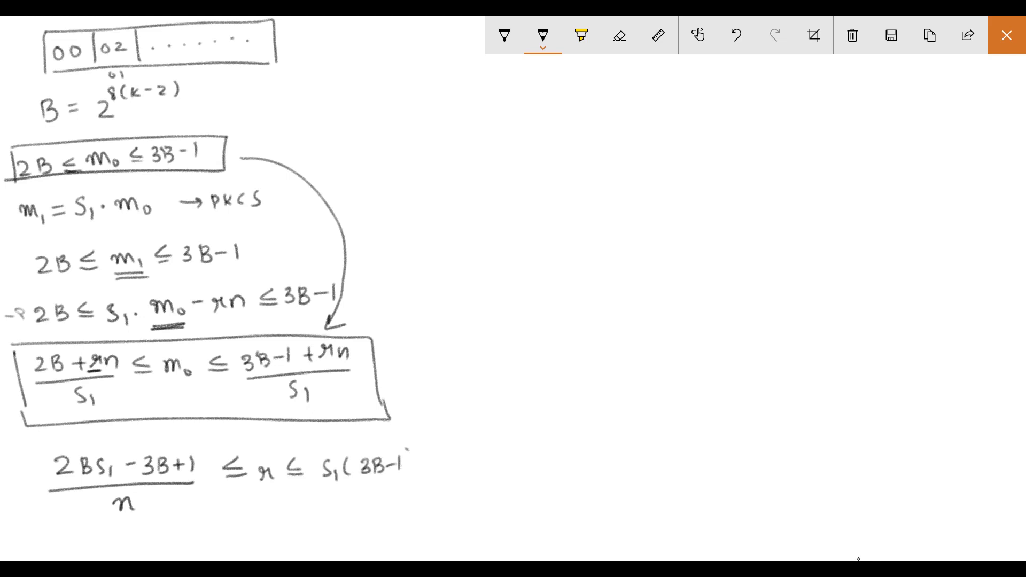
pyautogui.write(')-2B')
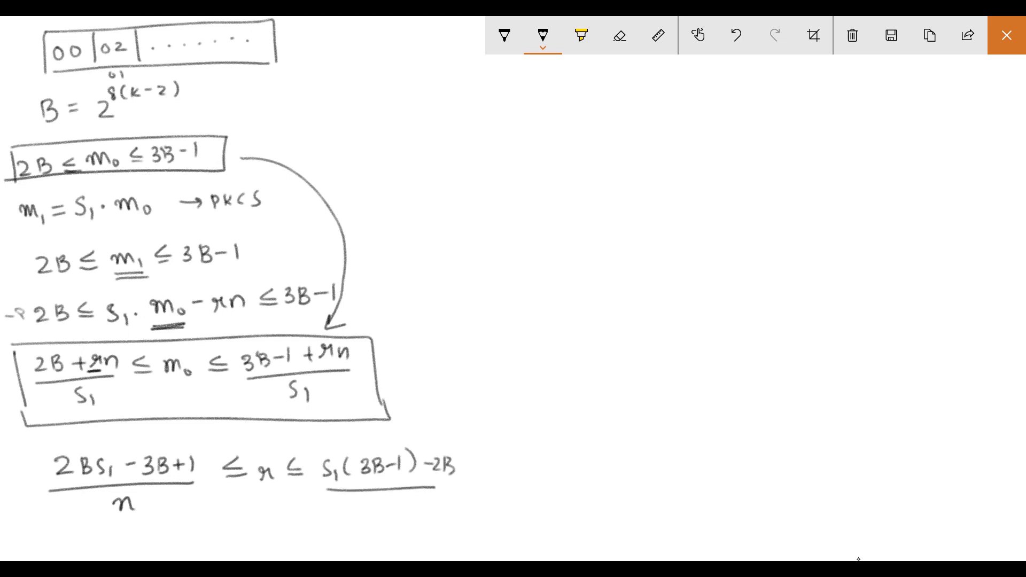
pyautogui.write('n')
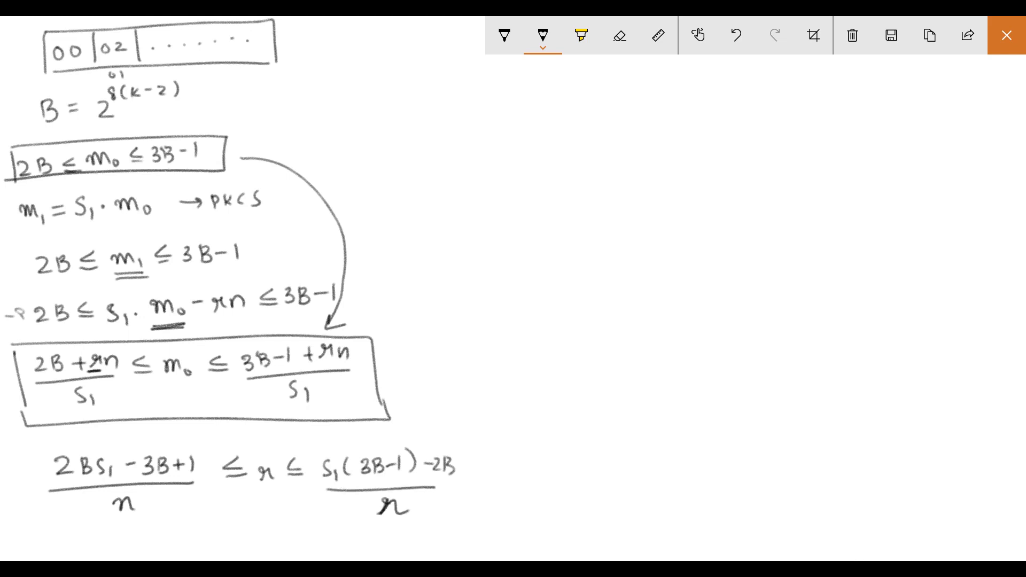
pyautogui.moveTo(39, 438); pyautogui.dragTo(39, 530)
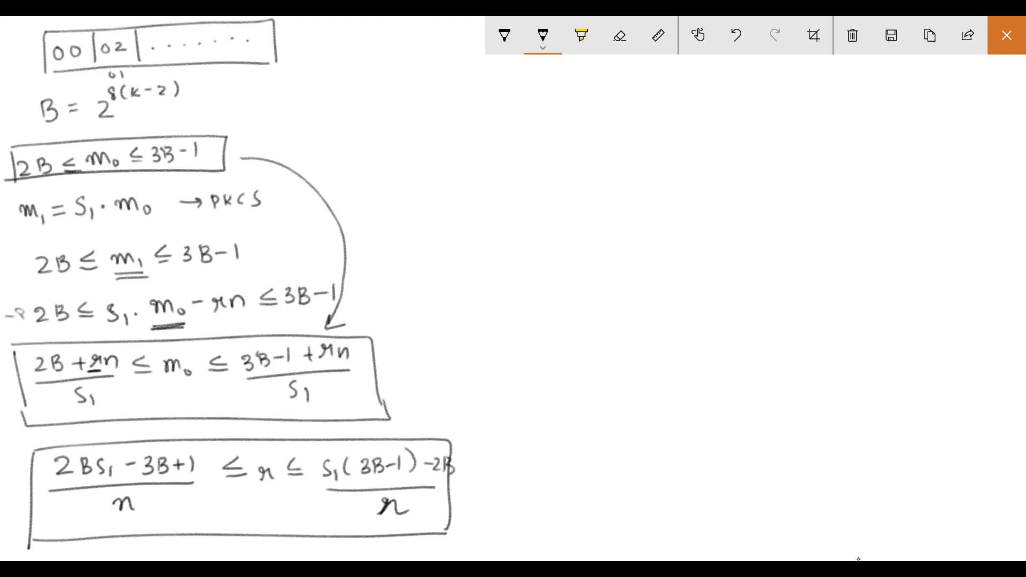
pyautogui.moveTo(327, 108); pyautogui.dragTo(605, 107)
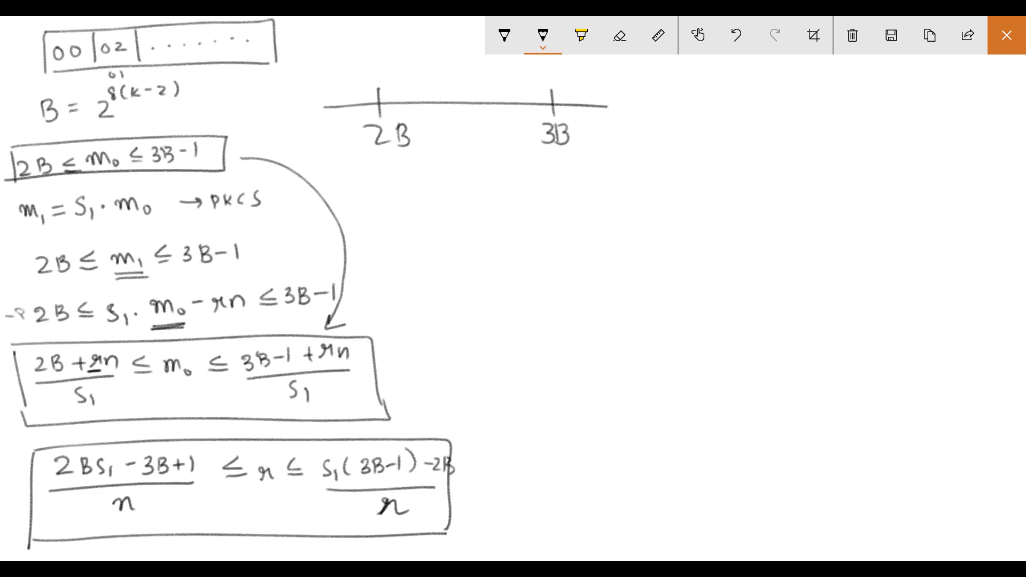
# Draw interval boxes along the 2B–3B line and hatch the first two.
pyautogui.moveTo(400, 91); pyautogui.dragTo(461, 117)
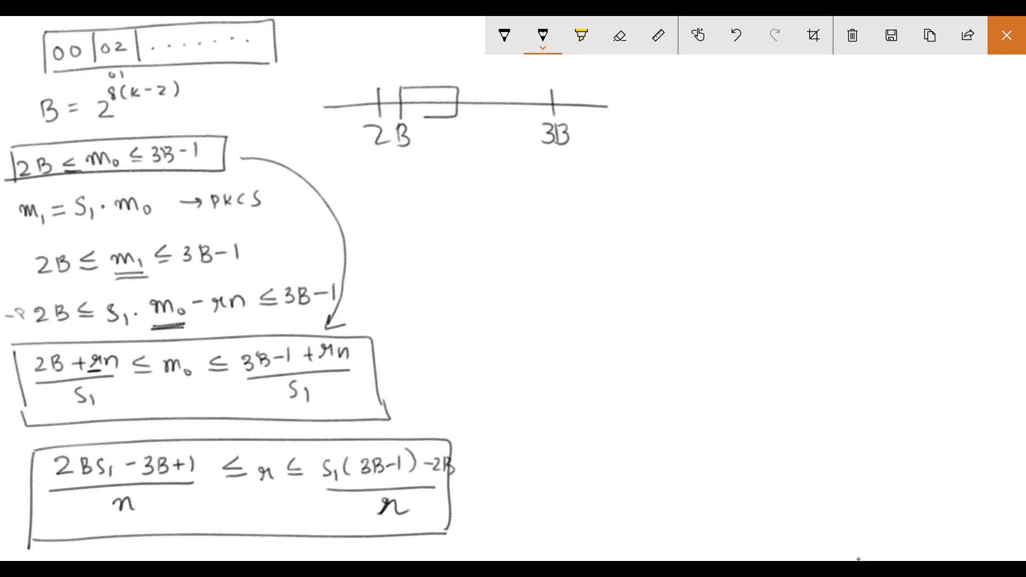
pyautogui.moveTo(477, 102); pyautogui.dragTo(576, 104)
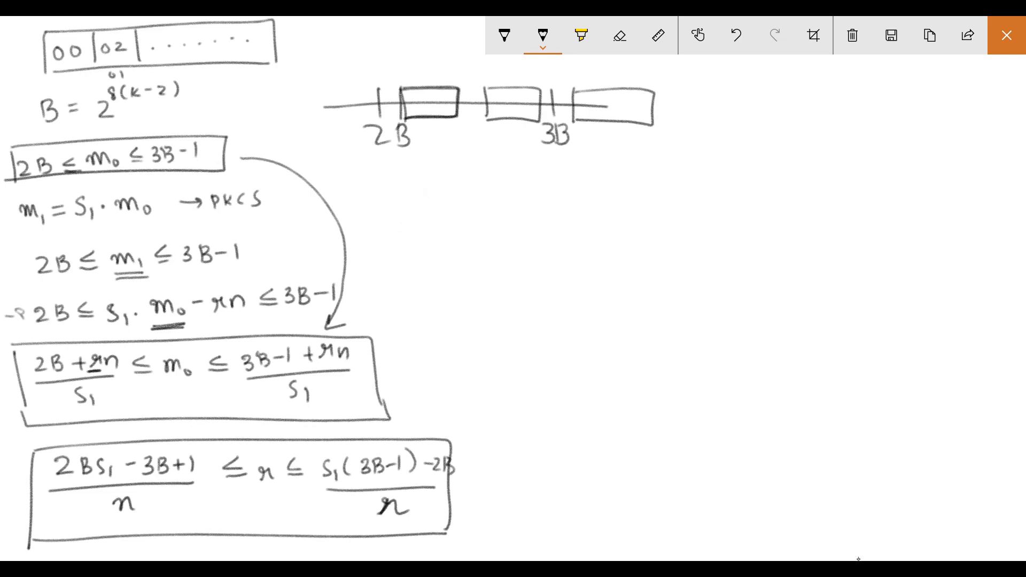
pyautogui.moveTo(411, 99); pyautogui.dragTo(449, 114)
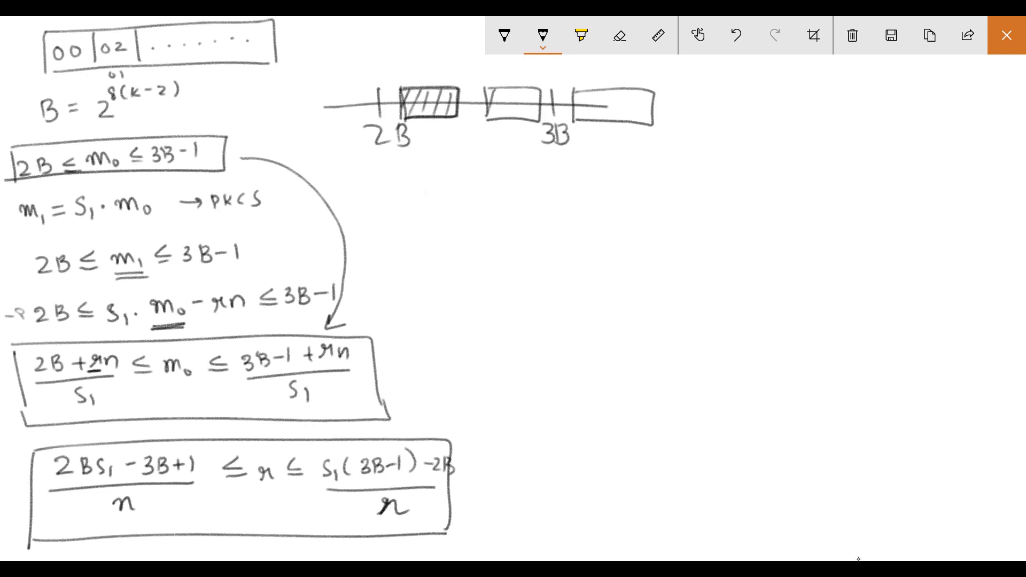
pyautogui.moveTo(487, 104); pyautogui.dragTo(539, 115)
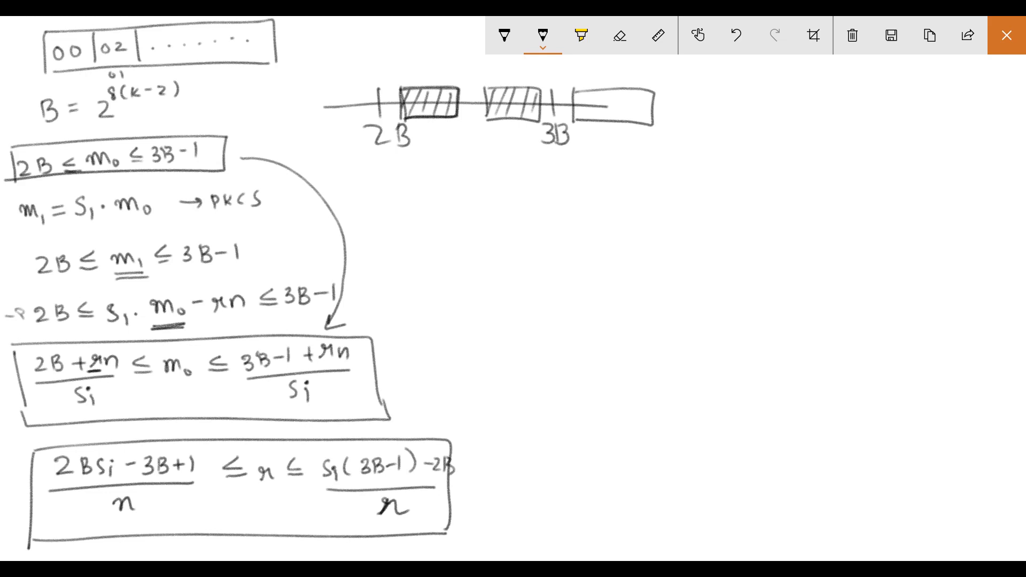
# Write r ≤ (s1(3B−1)−2B)/n < s1·3B/n, set s1 = n/3B, and conclude r < 1, r = 0.
pyautogui.moveTo(246, 516); pyautogui.dragTo(399, 517)
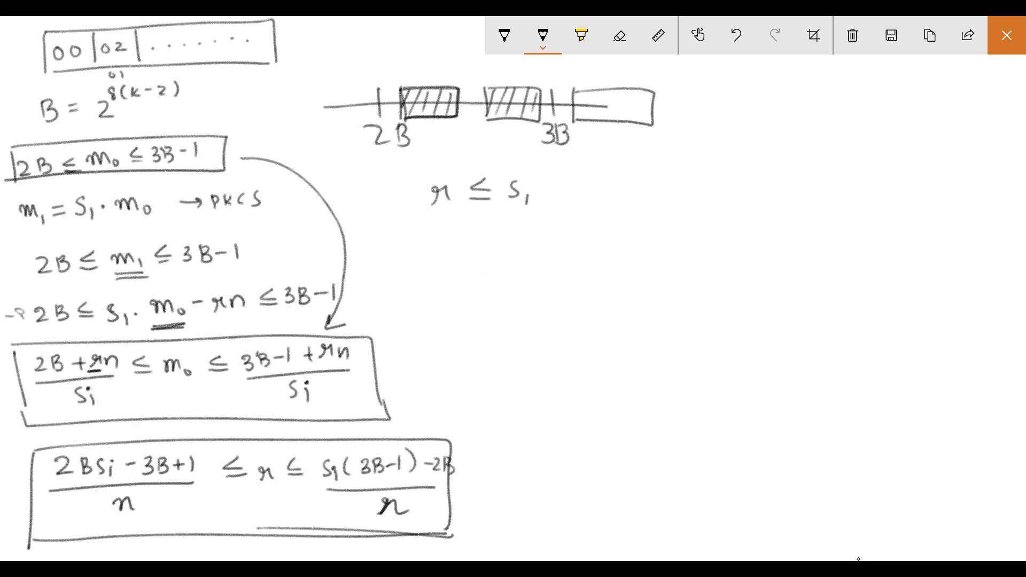
pyautogui.write('(3B-1) - 2B')
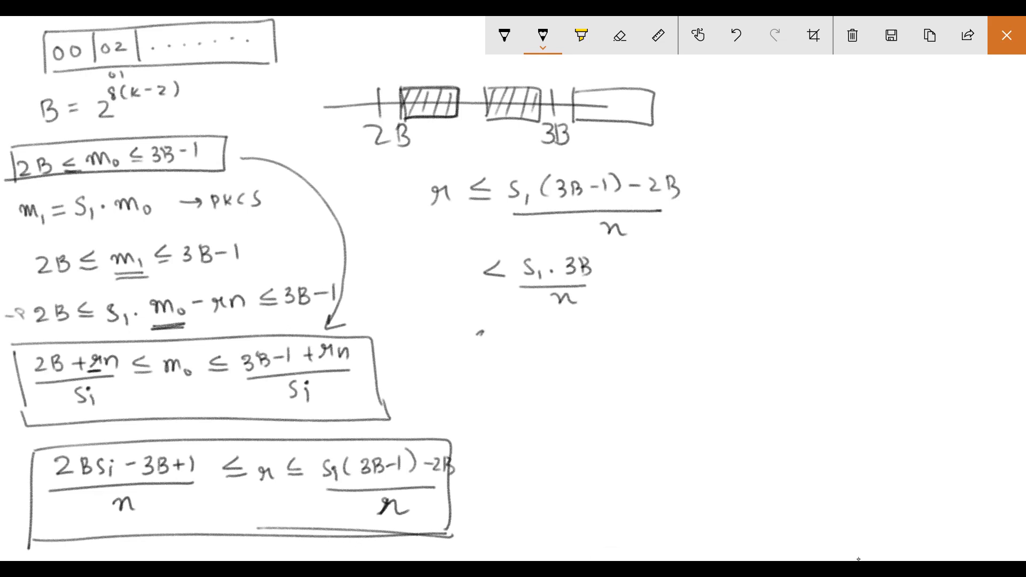
pyautogui.moveTo(477, 340); pyautogui.dragTo(543, 341)
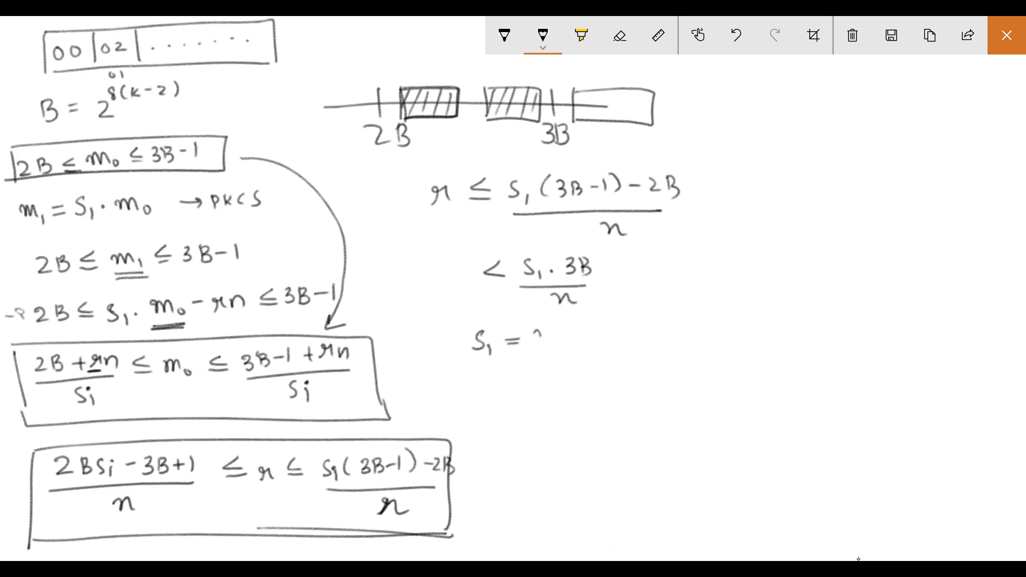
pyautogui.write('n/3B')
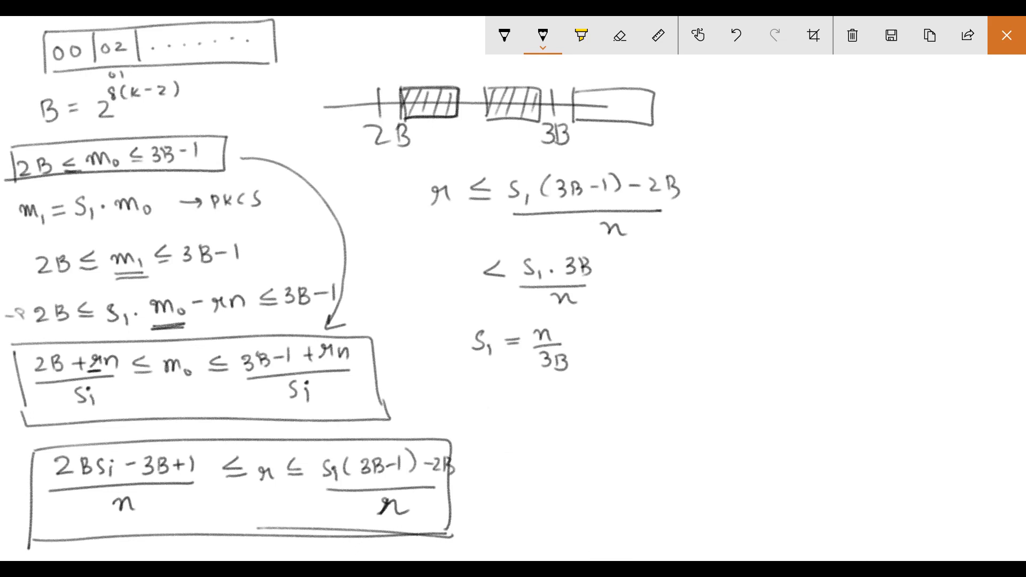
pyautogui.moveTo(582, 308); pyautogui.dragTo(621, 315)
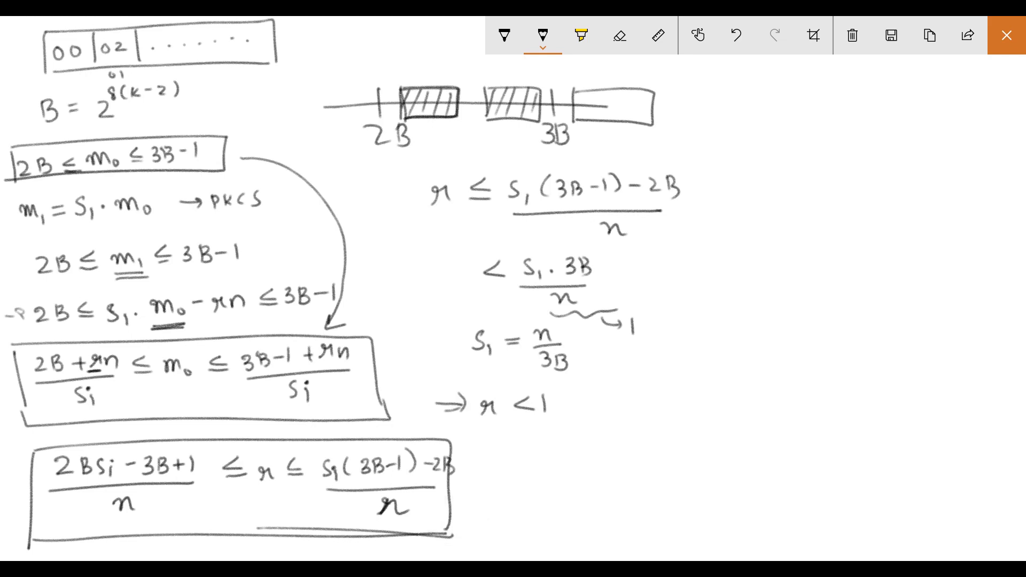
pyautogui.write('= r.')
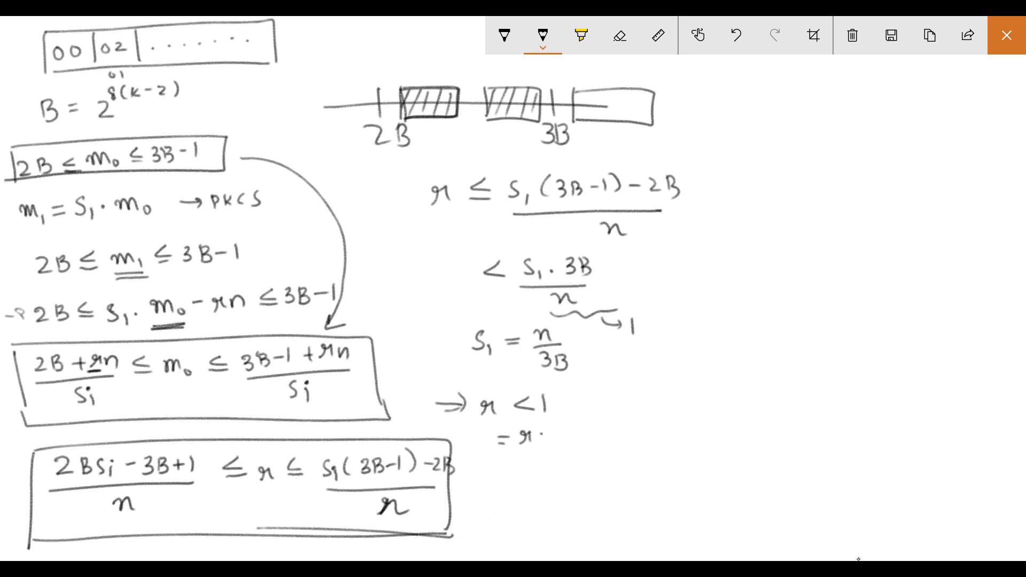
pyautogui.write('⇒ r = 0')
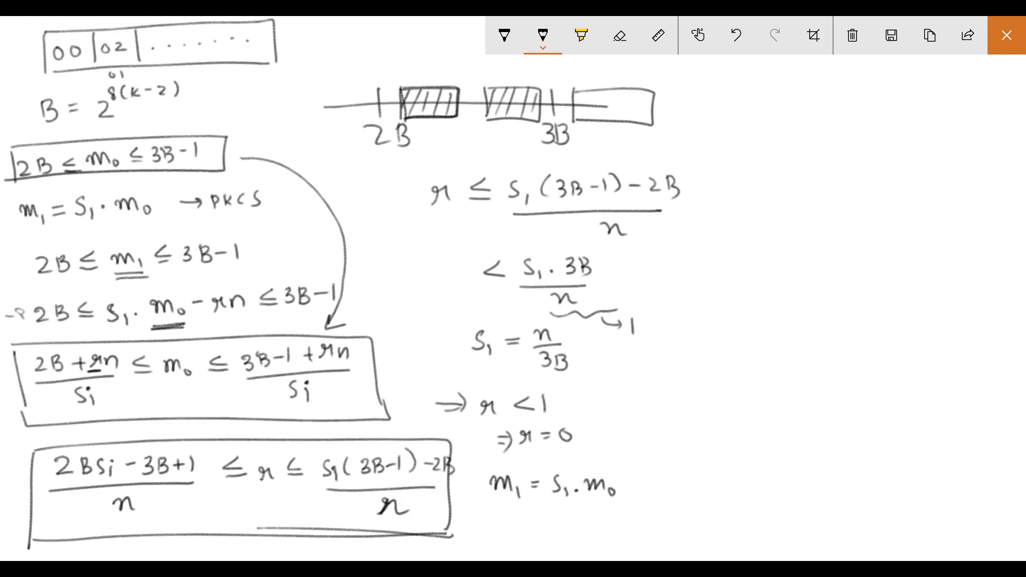
# Ink s1 = 2 giving m1 = 2m0 with 2B → 3B−1, then draw a column divider.
pyautogui.write('S_1 -')
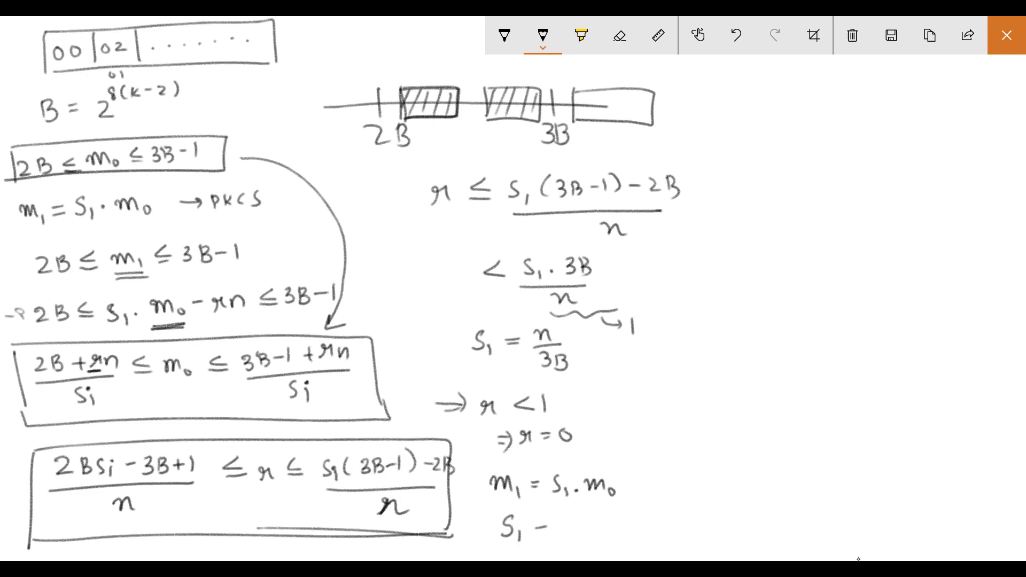
pyautogui.write('= 2')
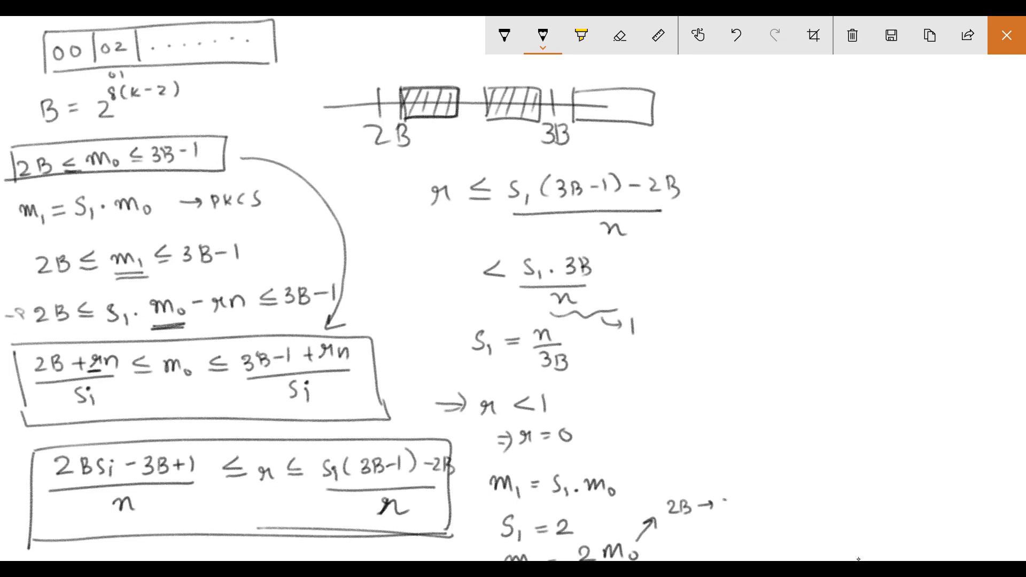
pyautogui.write('3B-1')
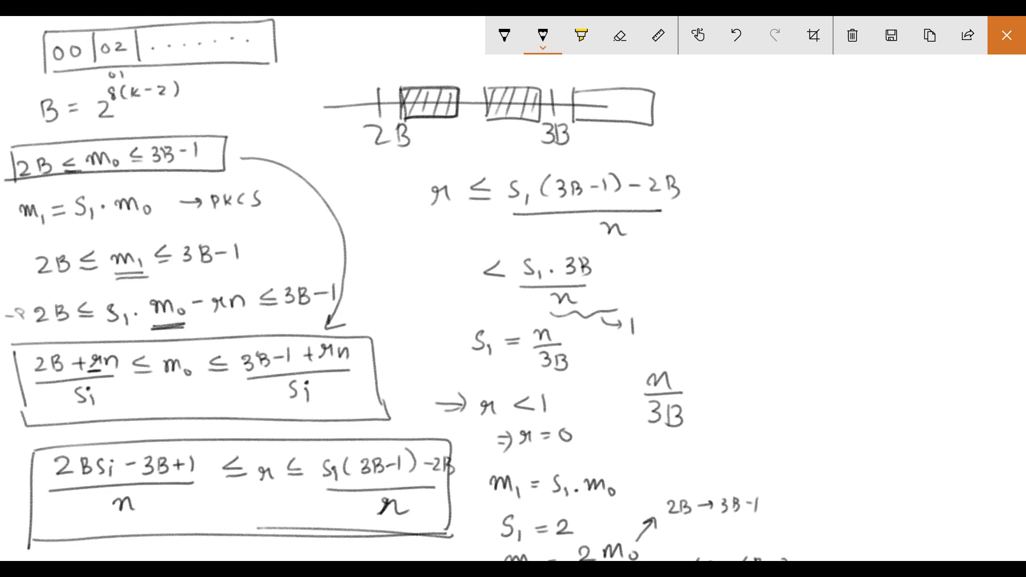
pyautogui.moveTo(726, 72); pyautogui.dragTo(723, 419)
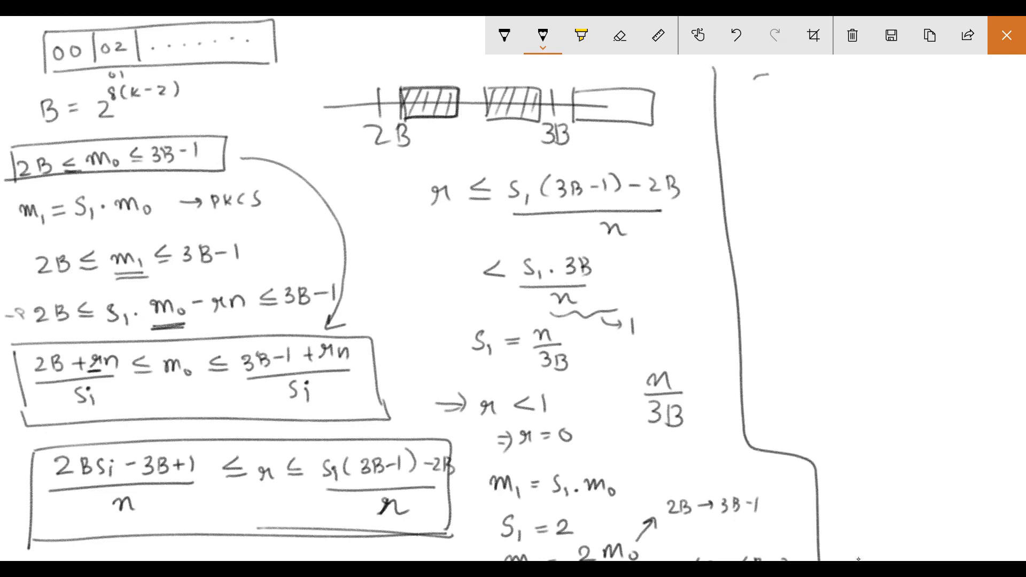
# Write [a,b], the bounds (2B+rn)/m0 ≤ si ≤ (3B-1+rn)/m0, and the r condition using si-1.
pyautogui.write('(a,b]')
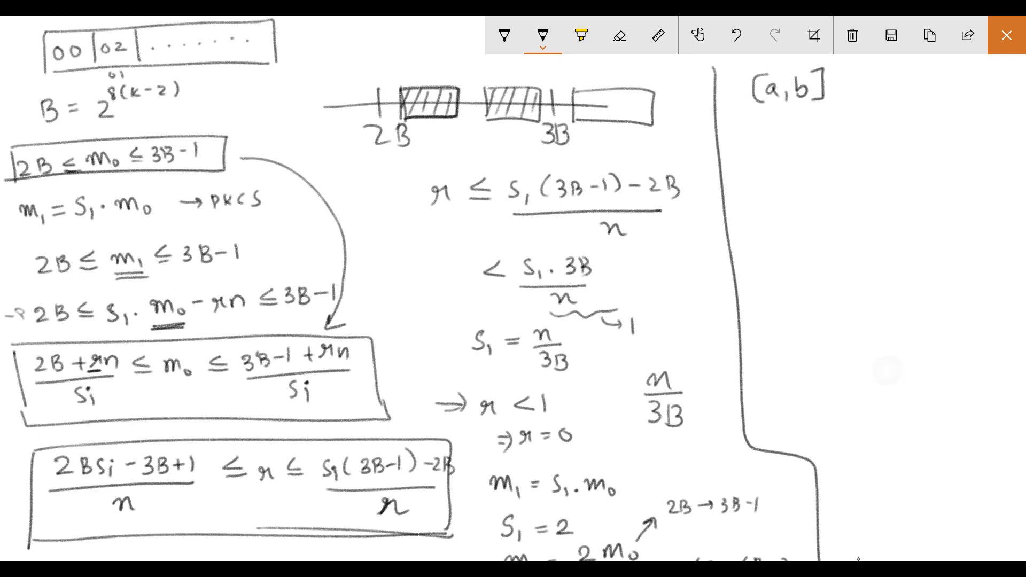
pyautogui.write('2B+rn ≤')
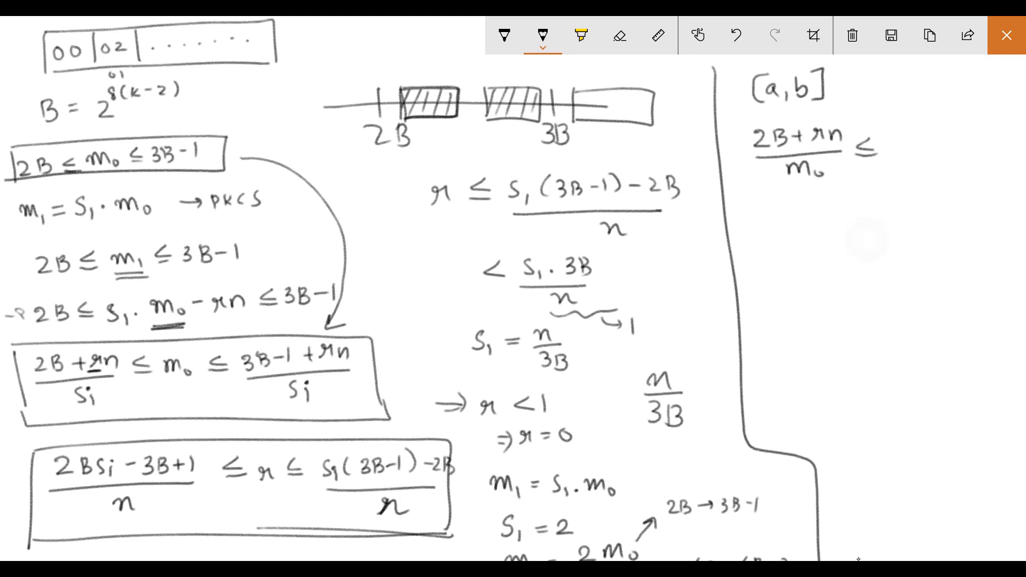
pyautogui.write('Si ≤ ?')
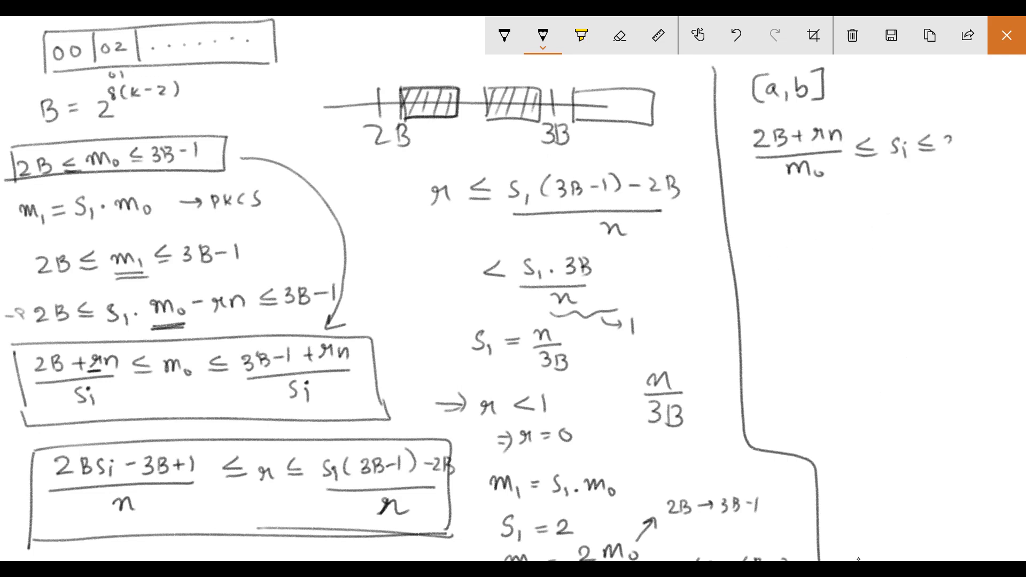
pyautogui.write('3B-1+')
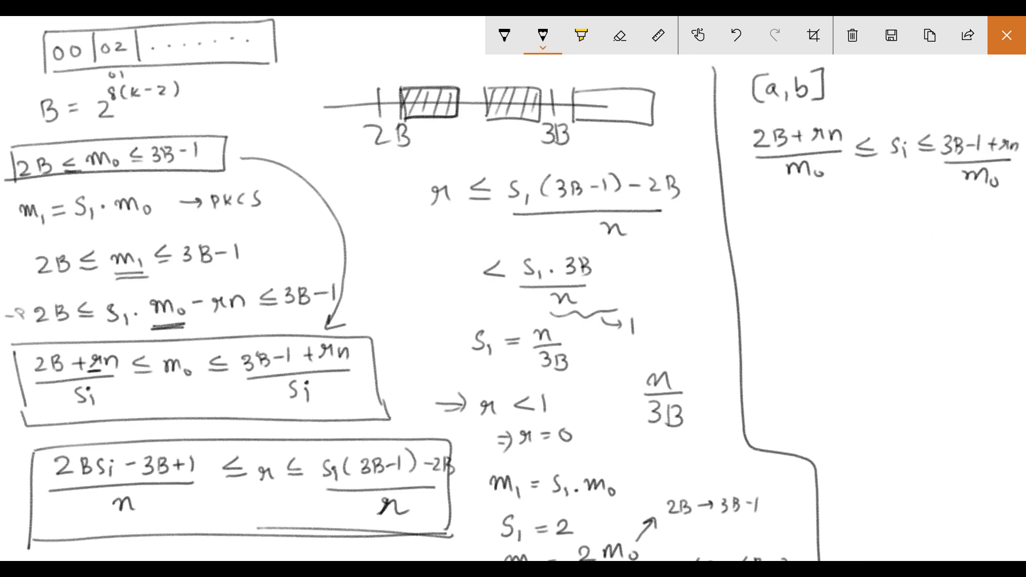
pyautogui.write('r >2(b Si-1 -2B')
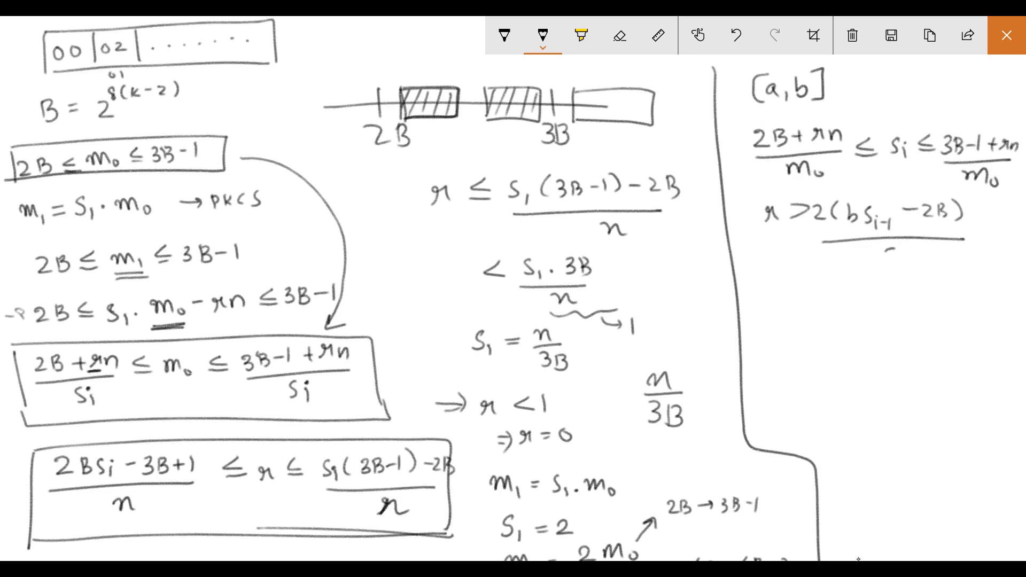
pyautogui.write('n')
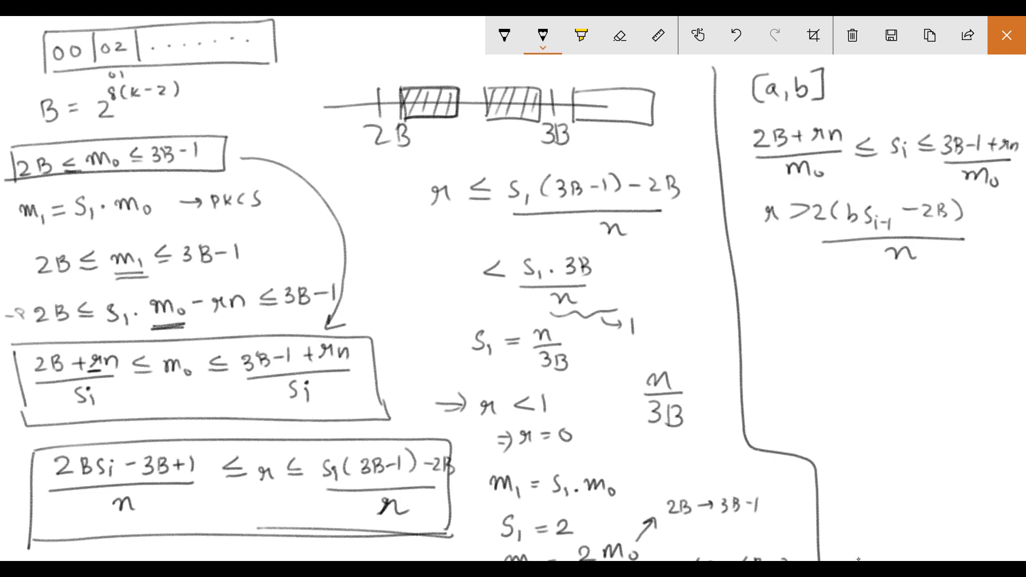
pyautogui.write('S')
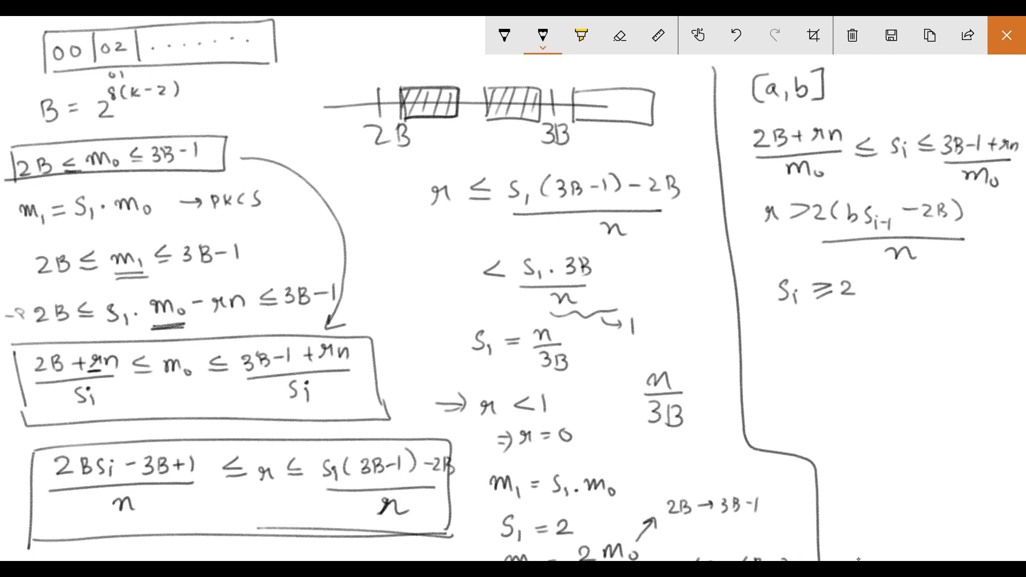
pyautogui.write('Si-1')
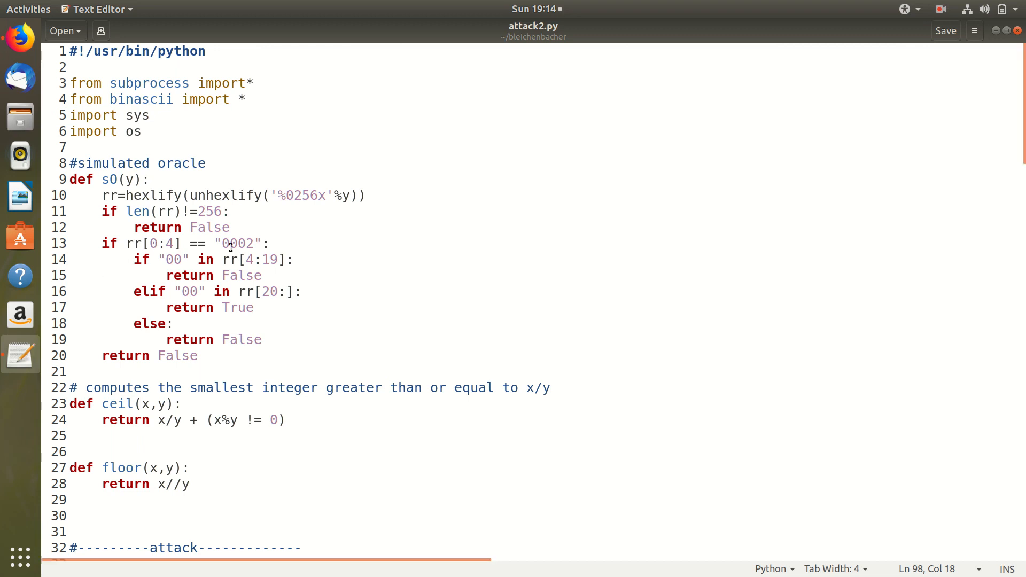
# Highlight the 0002 prefix check and the 00 separator search in the sO oracle.
pyautogui.doubleClick(239, 243)
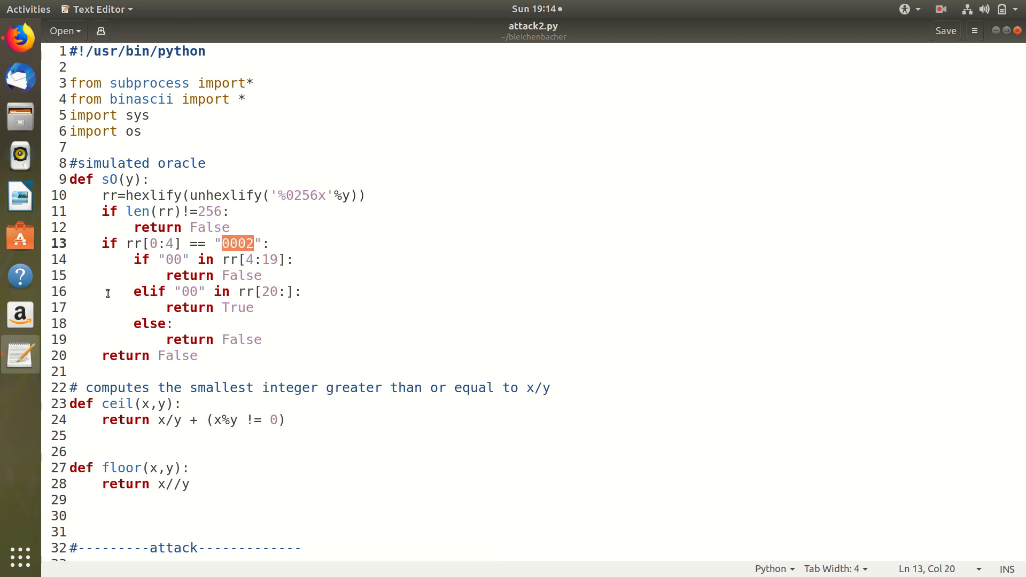
pyautogui.click(191, 291)
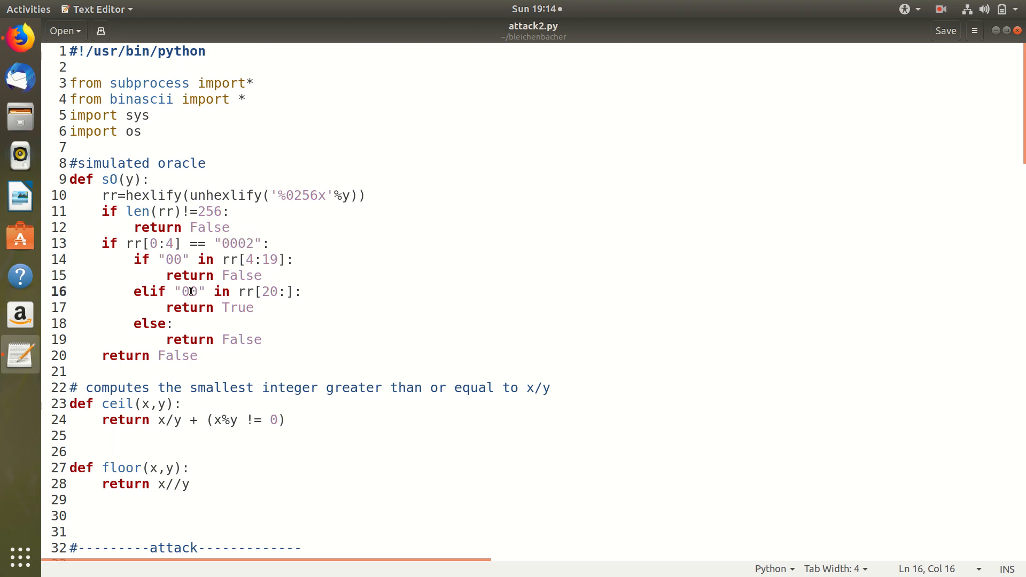
pyautogui.doubleClick(189, 291)
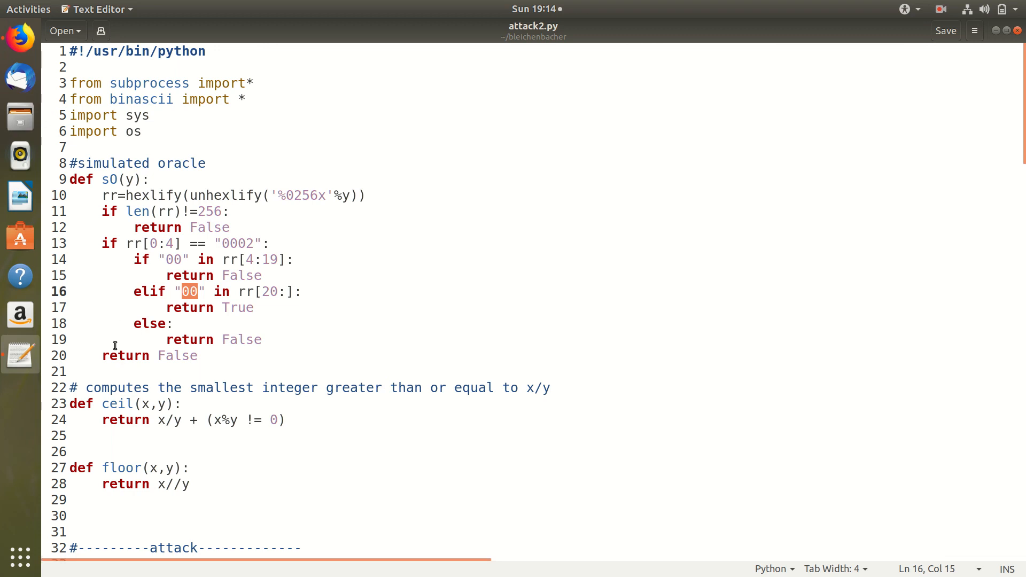
pyautogui.click(102, 339)
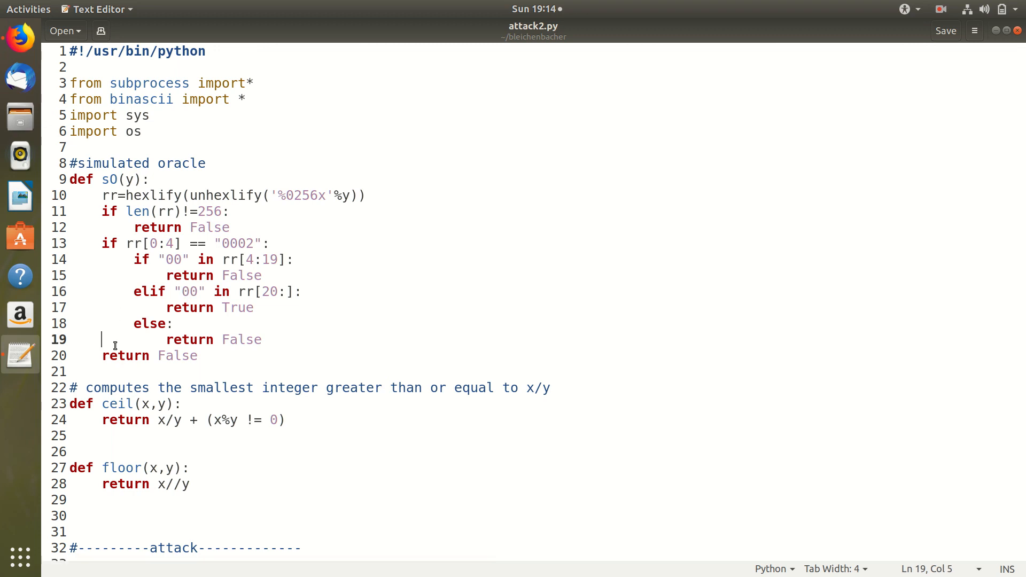
pyautogui.scroll(-3)
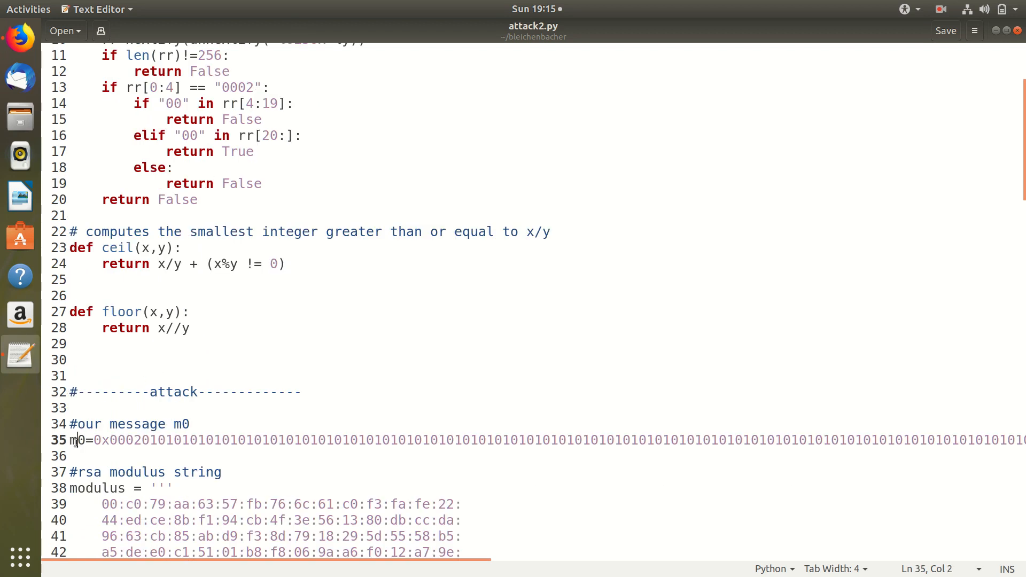
pyautogui.doubleClick(69, 441)
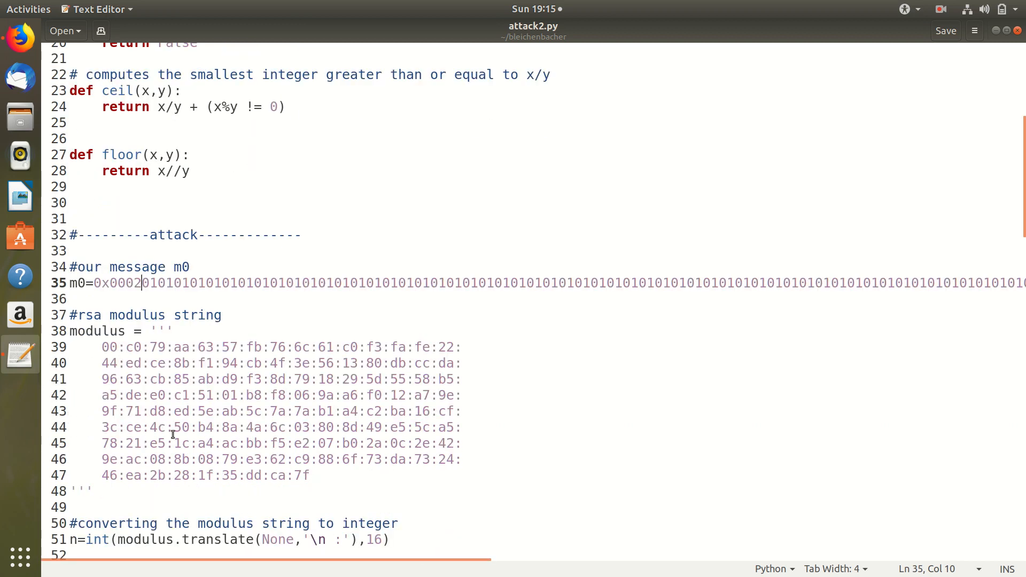
pyautogui.moveTo(103, 427)
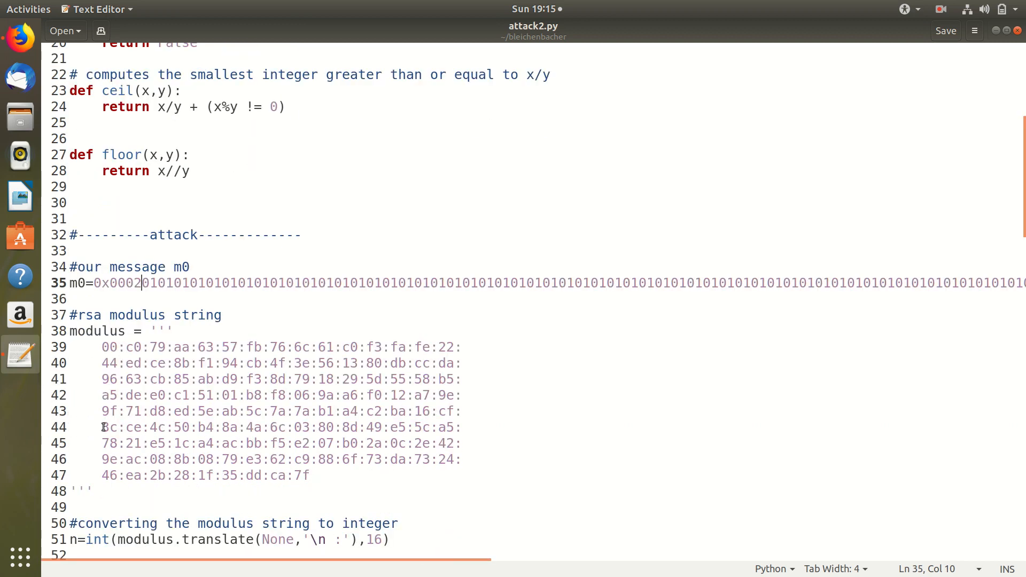
pyautogui.scroll(-3)
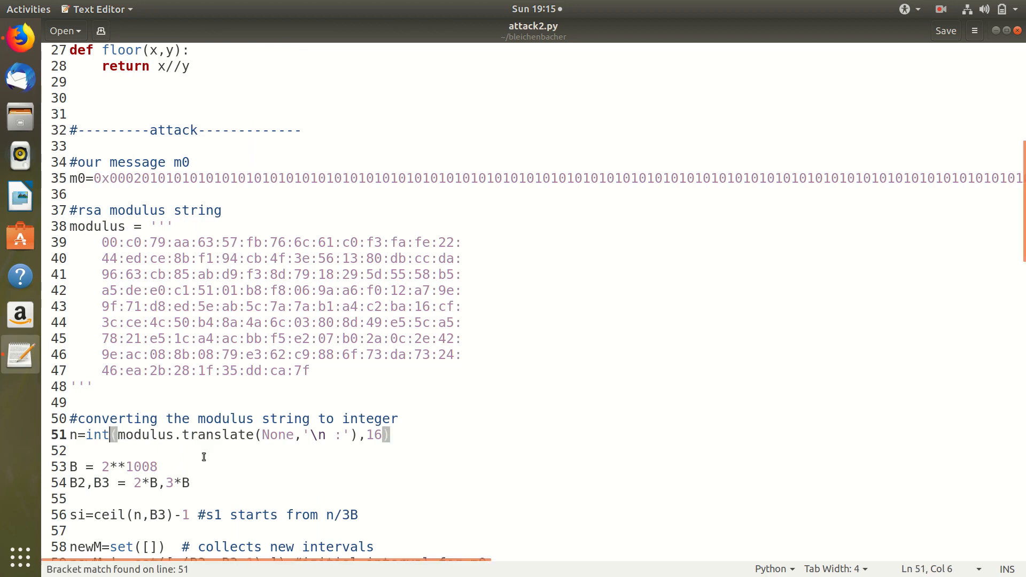
pyautogui.scroll(-3)
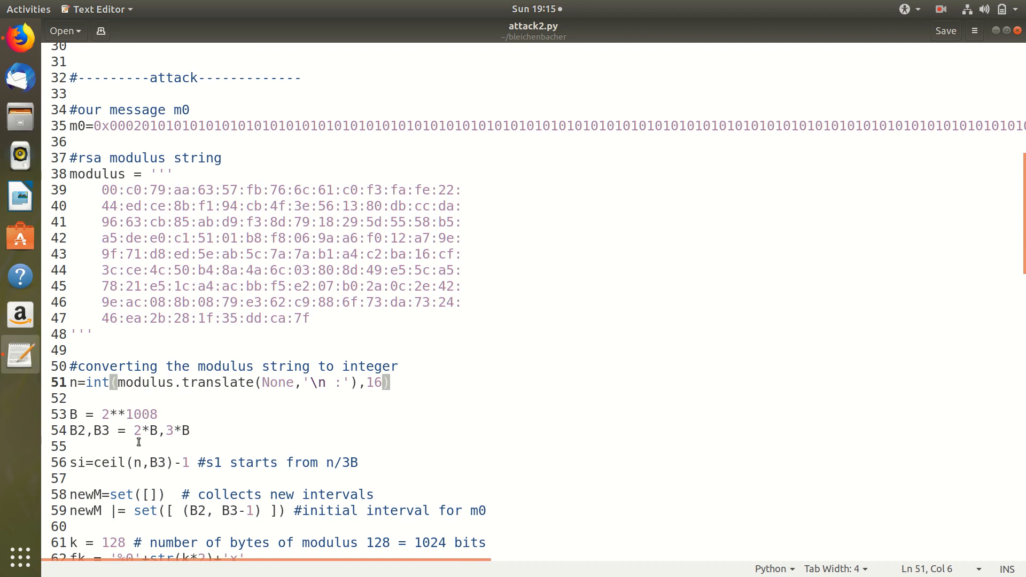
pyautogui.scroll(-3)
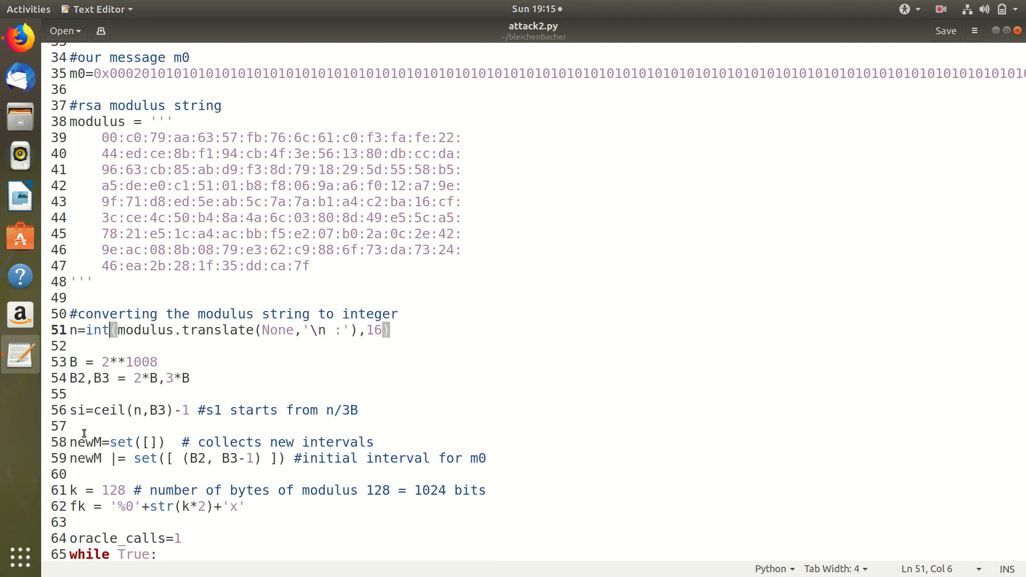
pyautogui.scroll(-3)
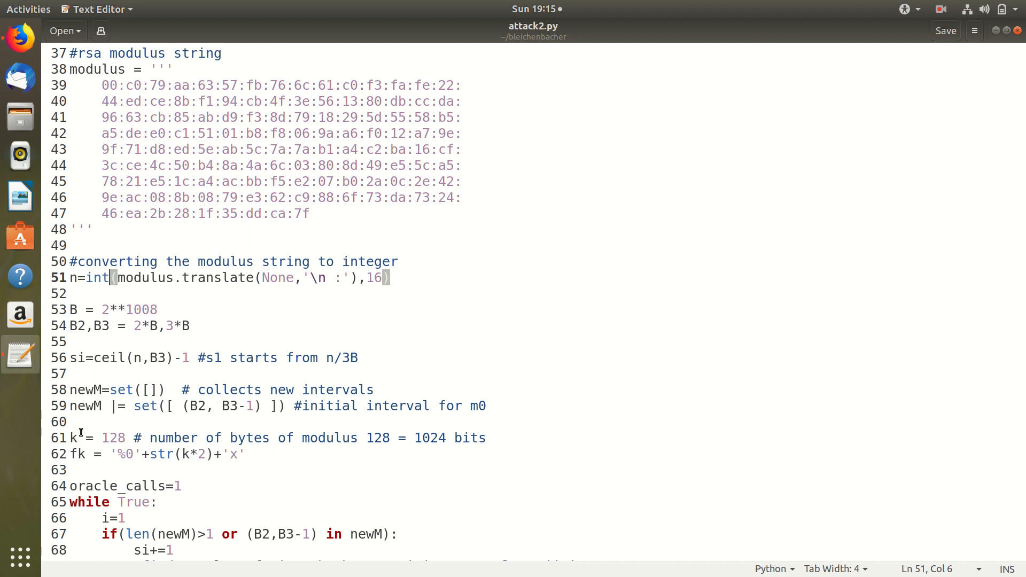
pyautogui.scroll(-3)
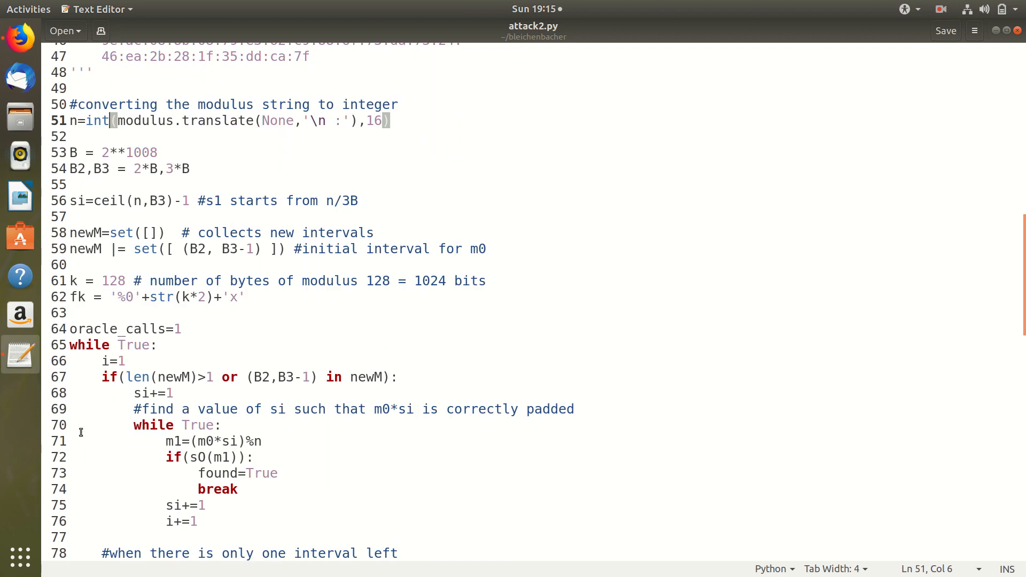
pyautogui.scroll(-3)
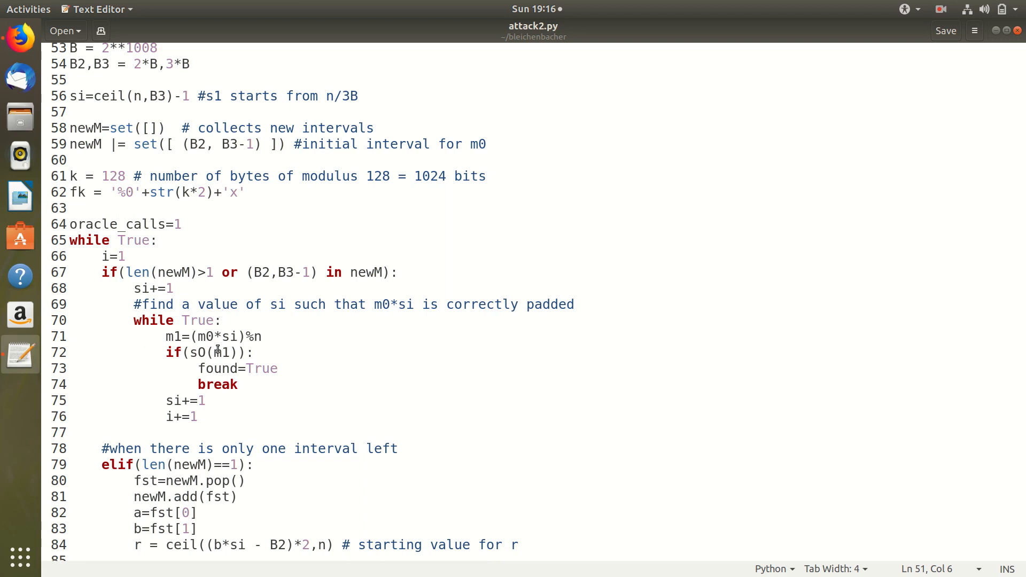
pyautogui.scroll(-3)
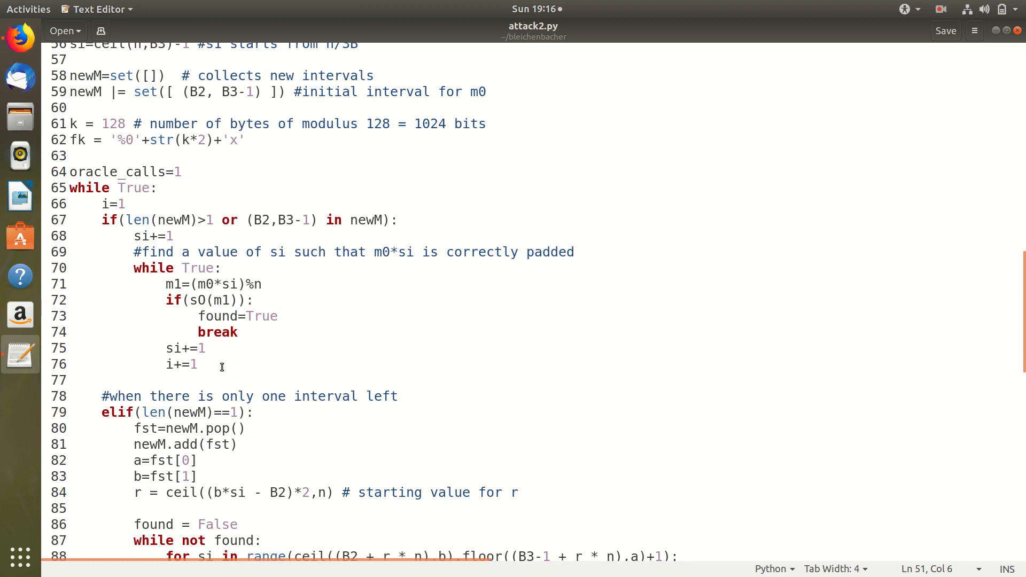
pyautogui.scroll(-3)
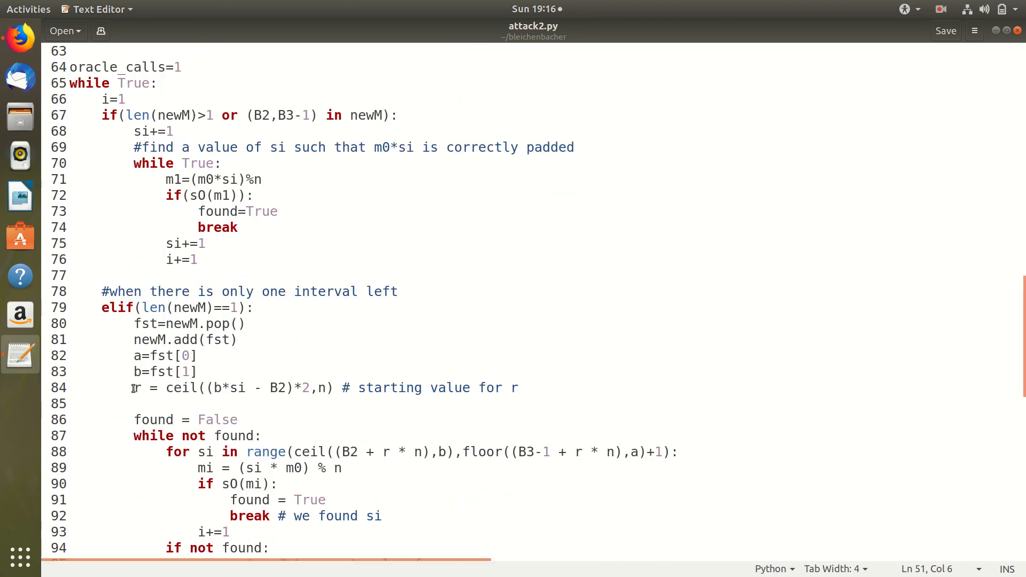
pyautogui.click(134, 388)
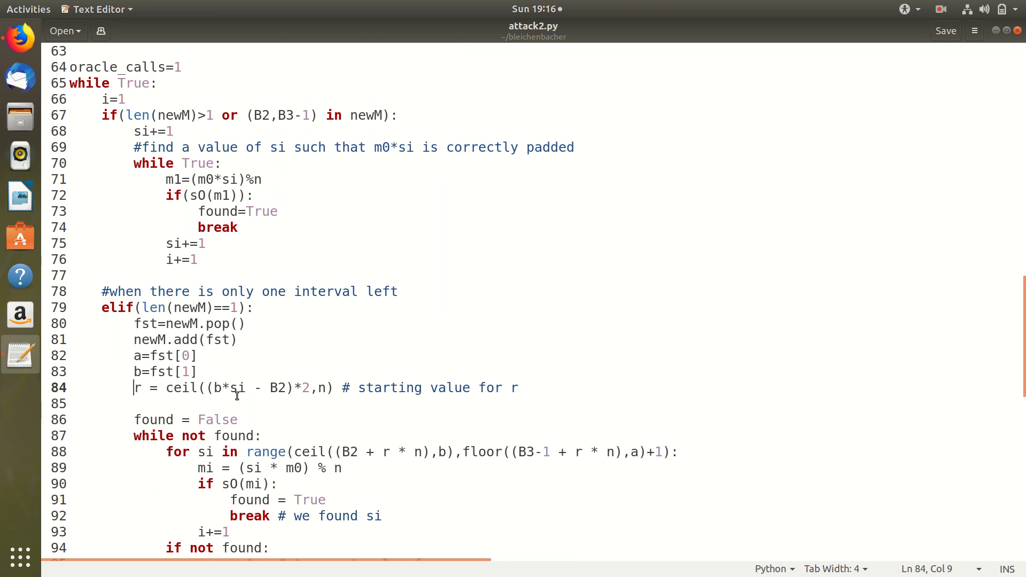
pyautogui.scroll(-3)
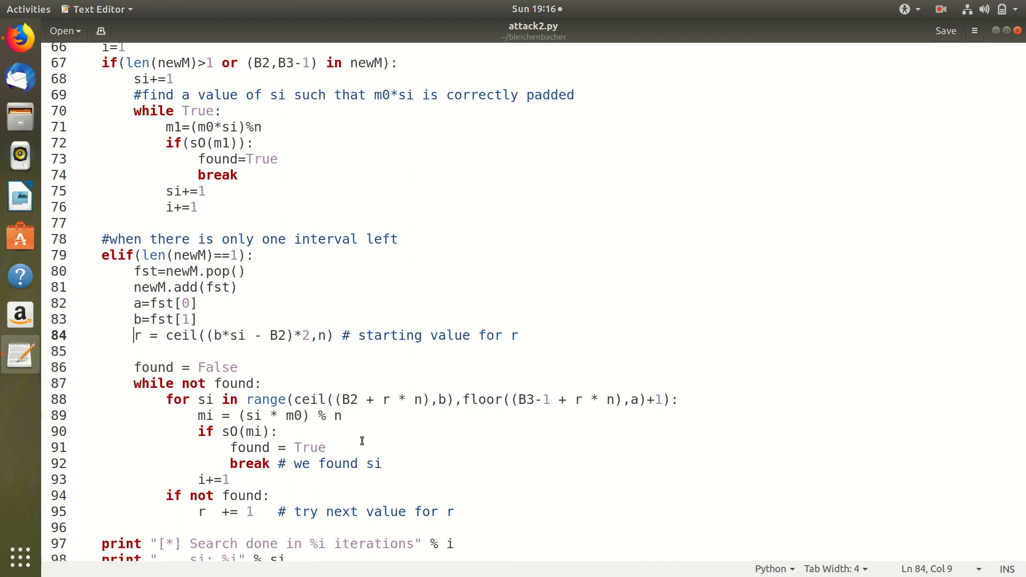
pyautogui.scroll(-3)
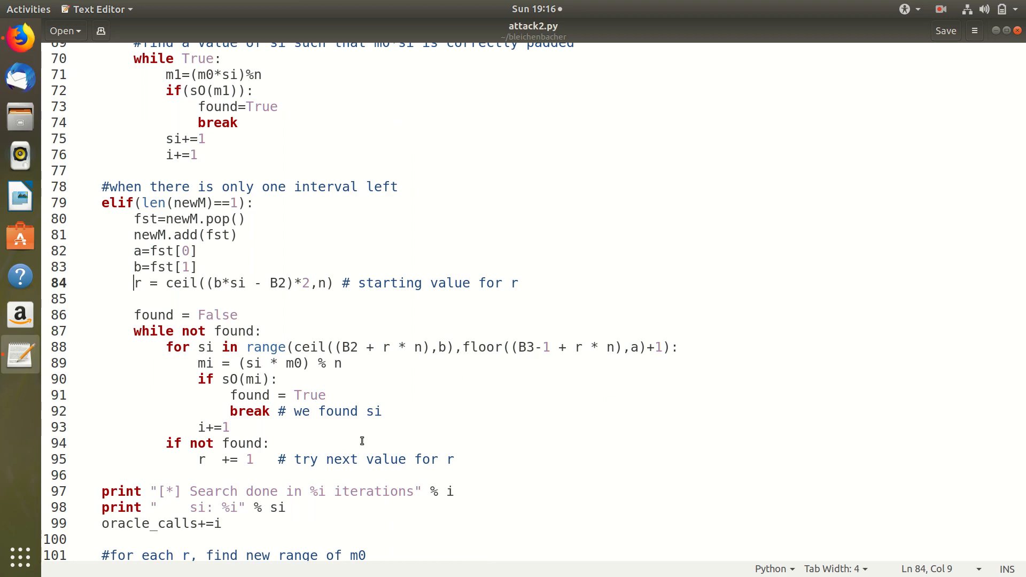
# Scroll to the interval-narrowing loop and mark line 118, which adds the narrowed interval to newMM.
pyautogui.scroll(-3)
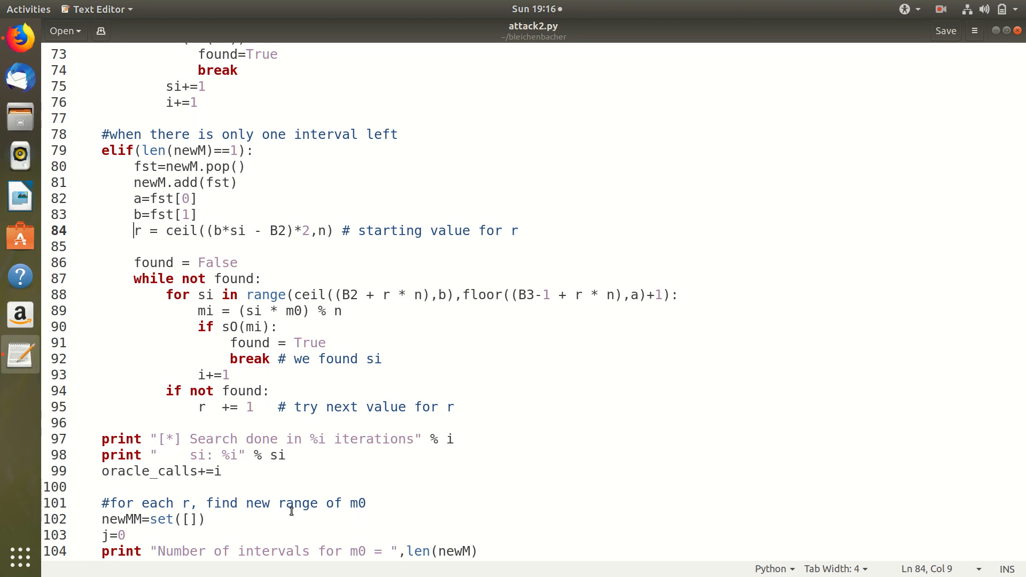
pyautogui.scroll(-3)
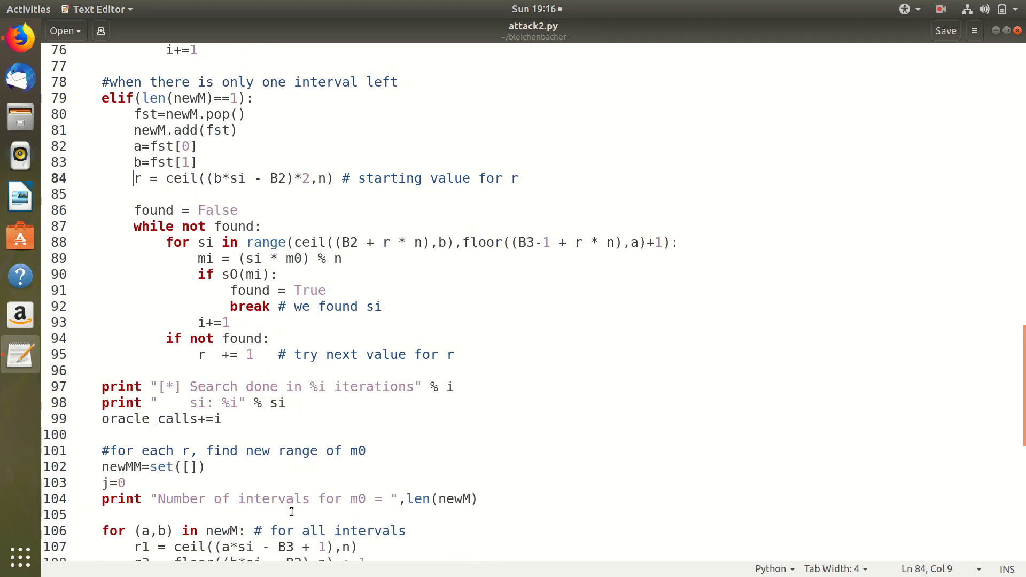
pyautogui.scroll(-3)
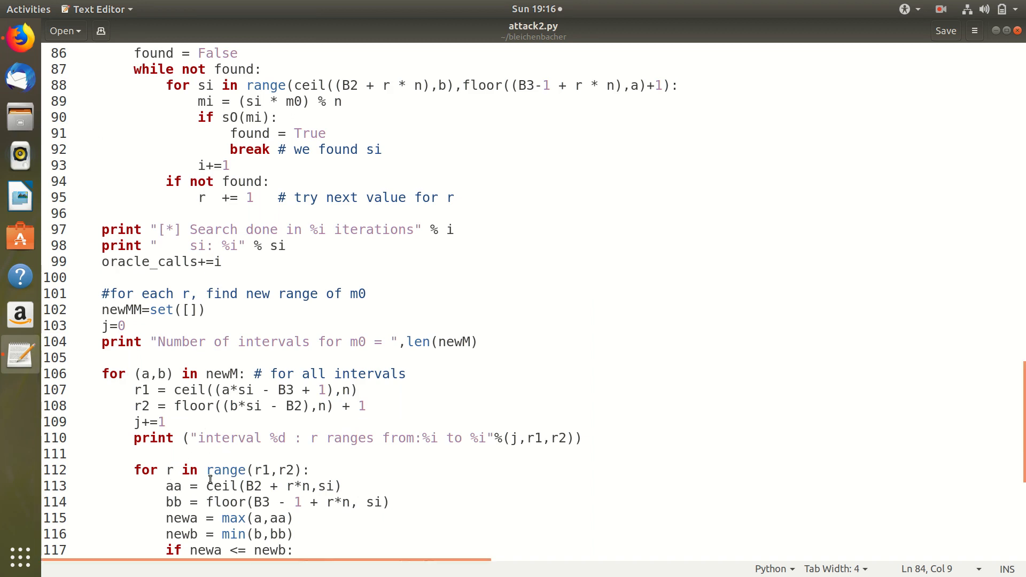
pyautogui.scroll(-3)
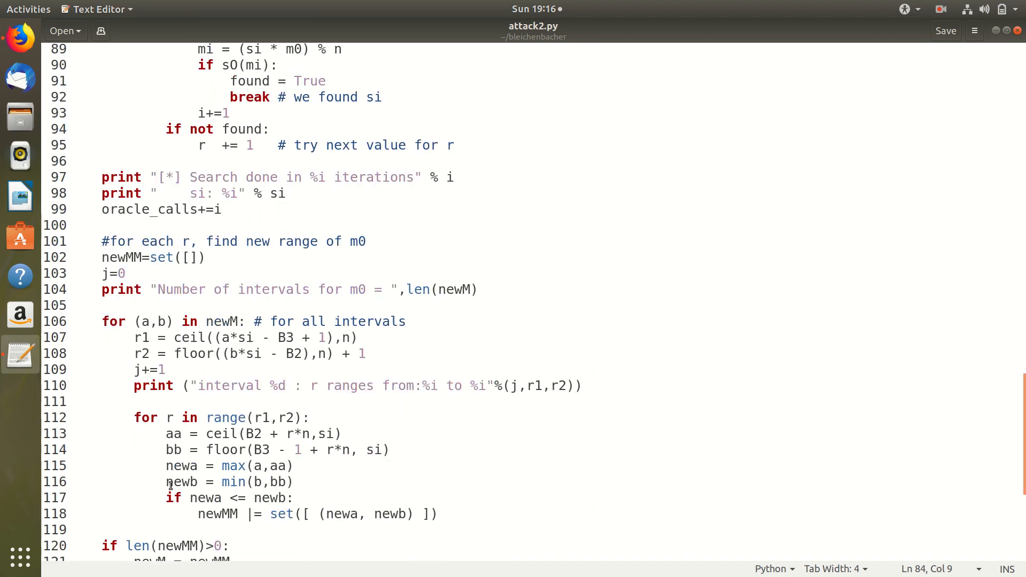
pyautogui.moveTo(183, 462)
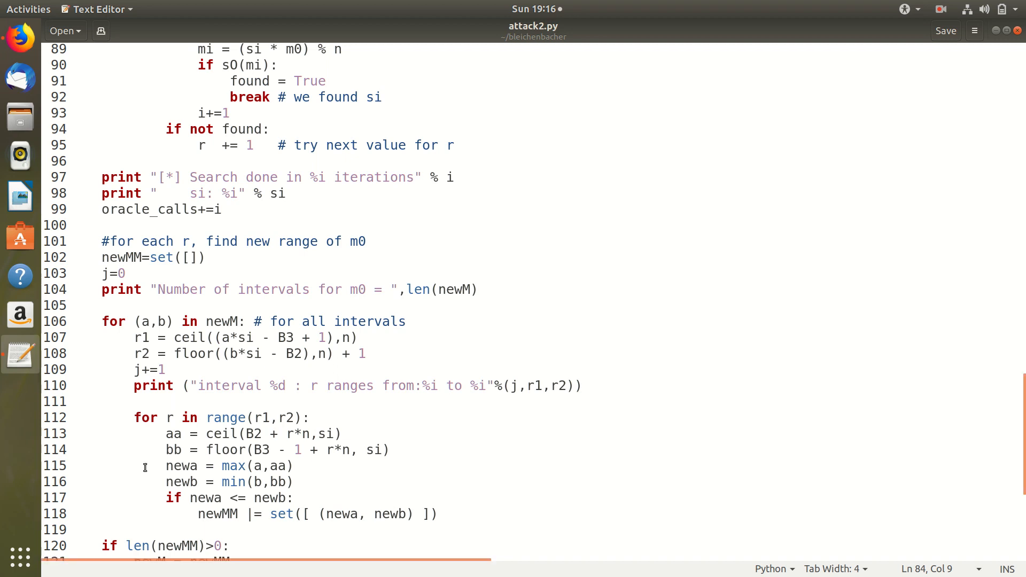
pyautogui.scroll(-3)
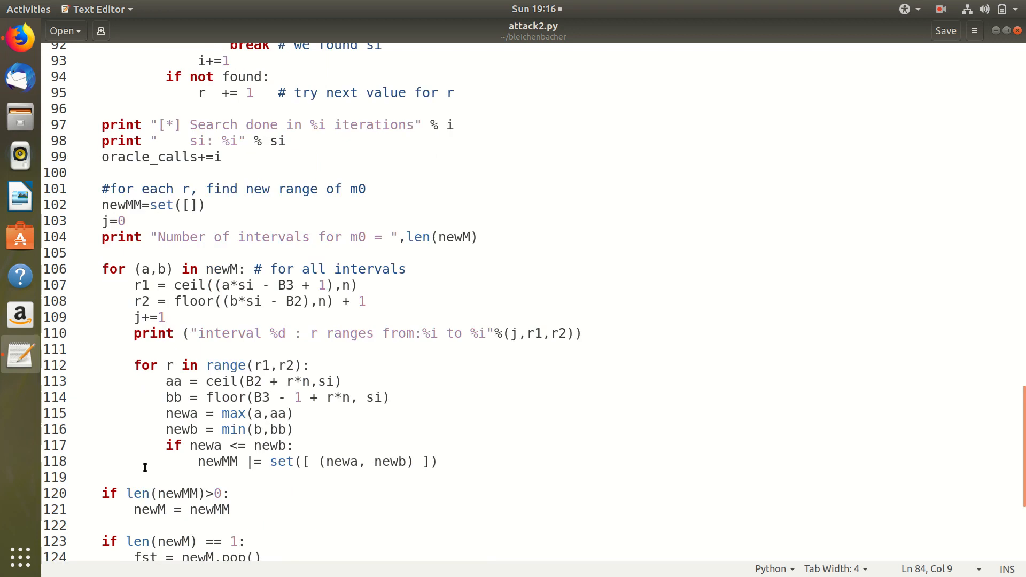
pyautogui.doubleClick(217, 461)
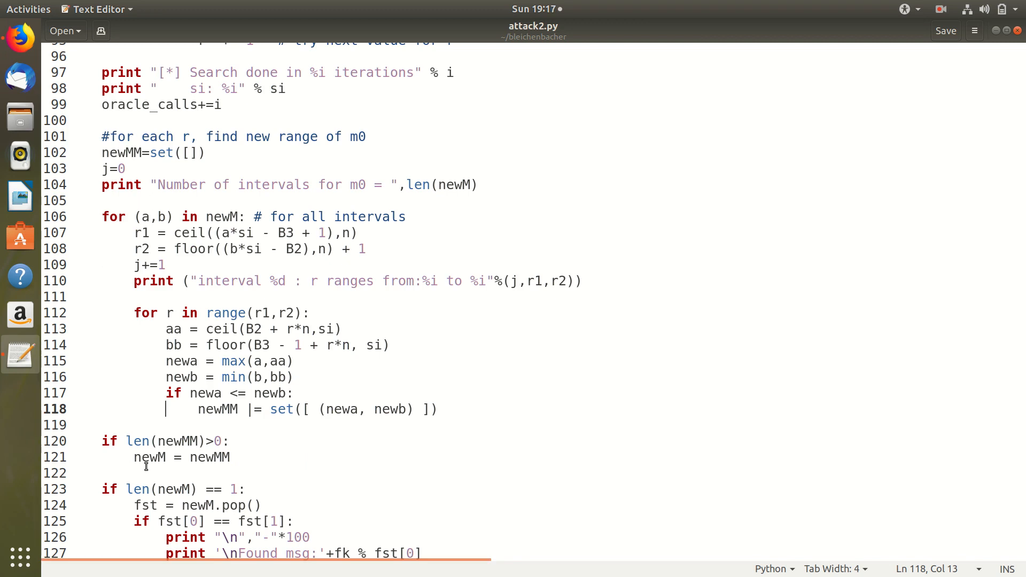
pyautogui.scroll(-3)
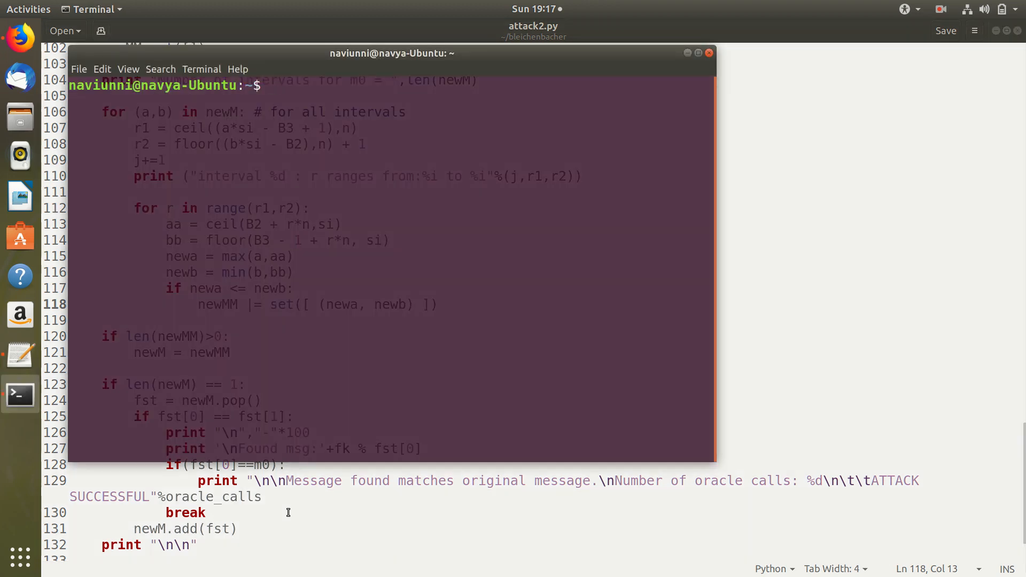
# Run python2 attack2.py from bleichenbacher/, highlighting the found message and an si value.
pyautogui.write('cd bleichenbacher/')
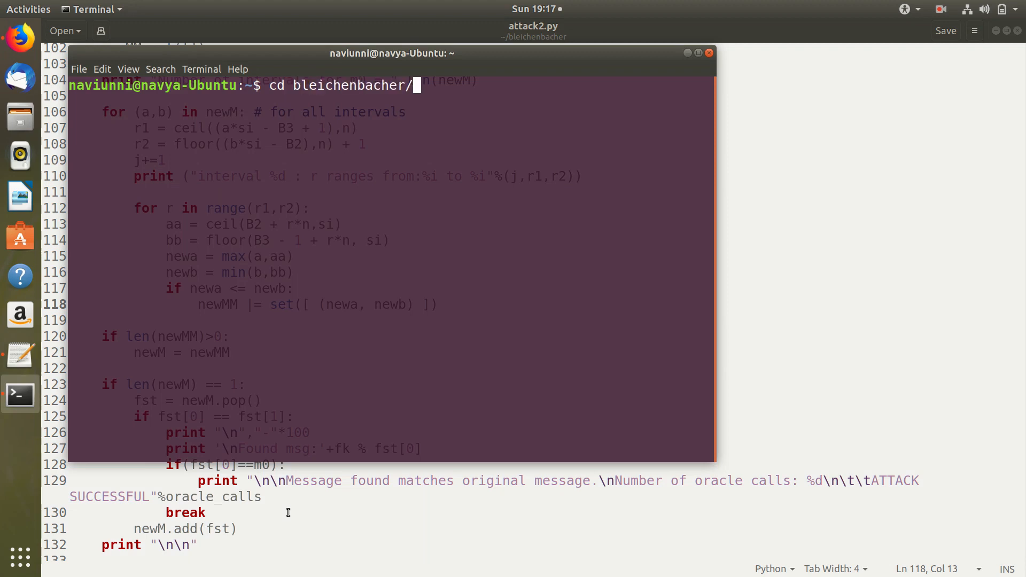
pyautogui.press('Return')
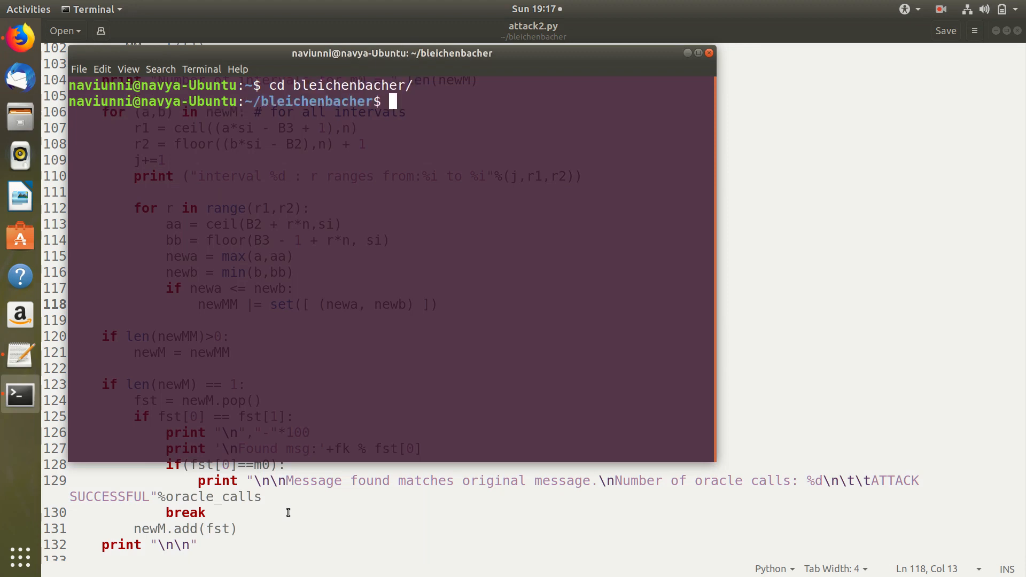
pyautogui.write('python2 a')
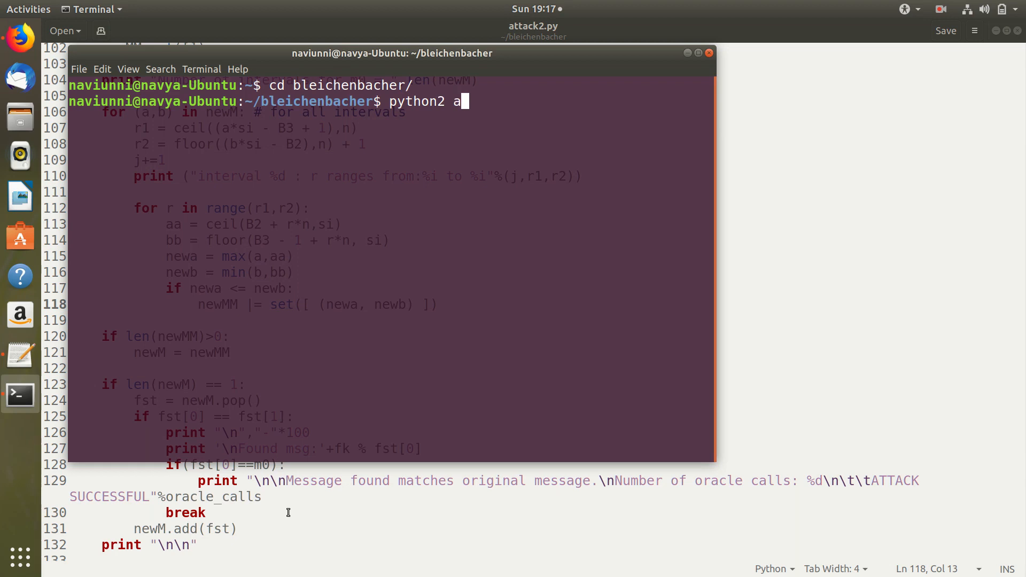
pyautogui.write('ttack2.p')
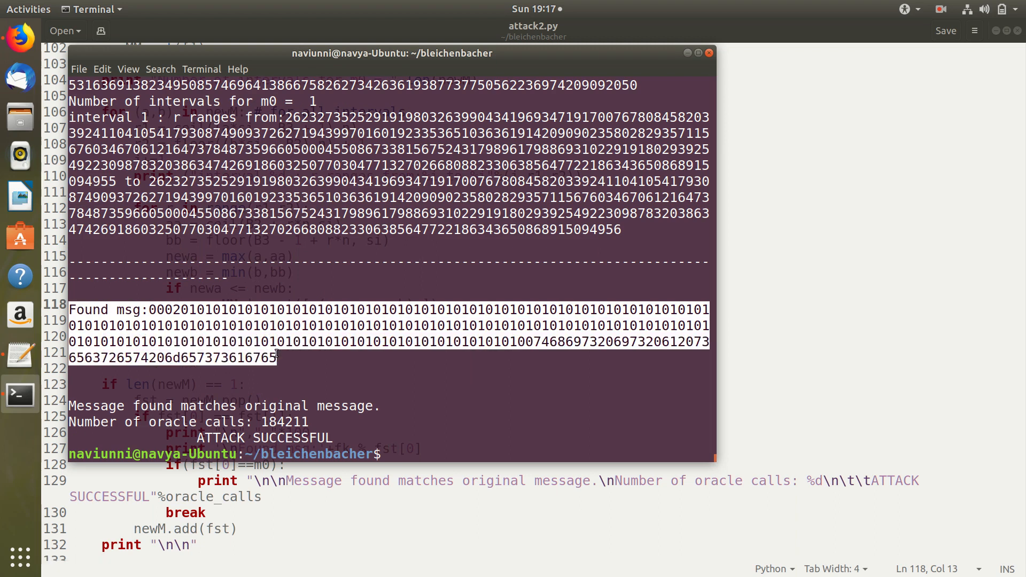
pyautogui.doubleClick(202, 406)
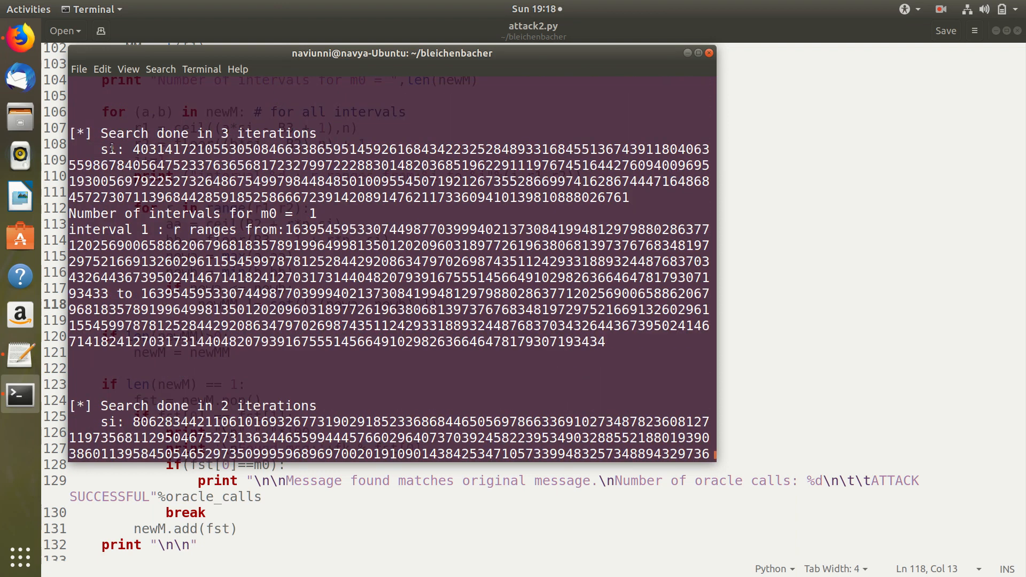
pyautogui.doubleClick(107, 148)
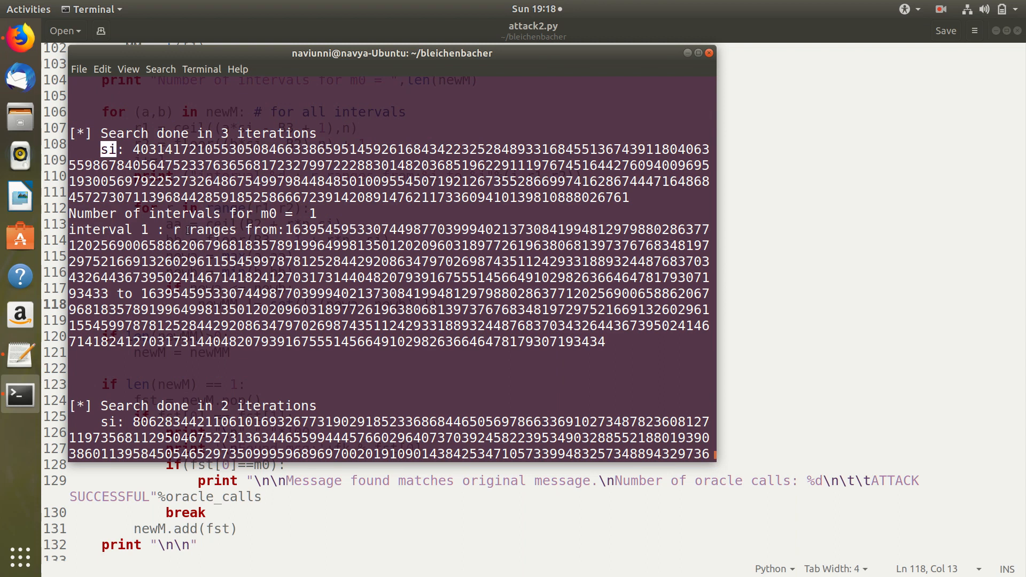